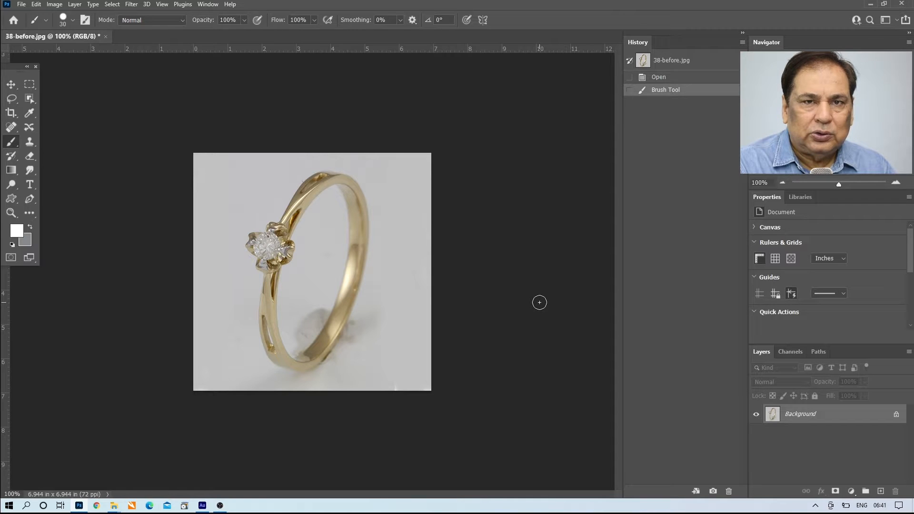
{"action": "mouse_move", "coordinate": [223, 140]}
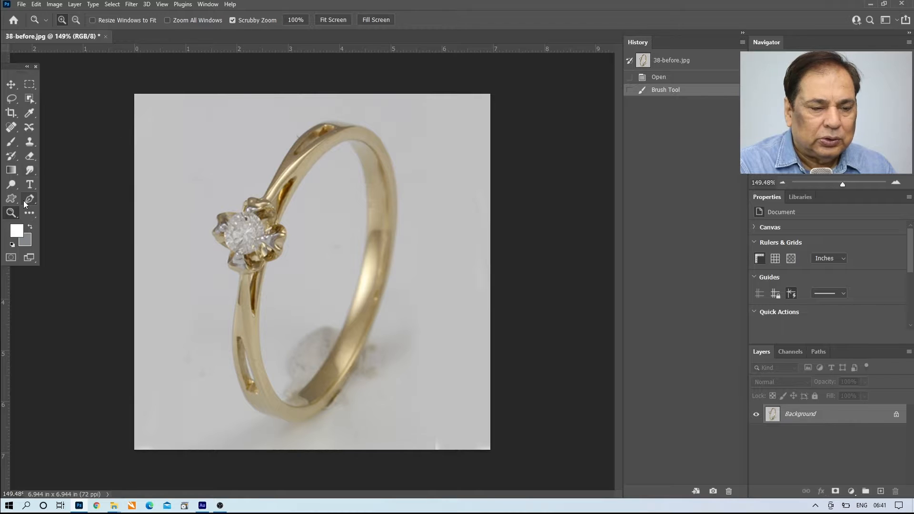
Trace a pen path past the diamond setting and up along the ring band.
{"action": "left_click", "coordinate": [29, 199]}
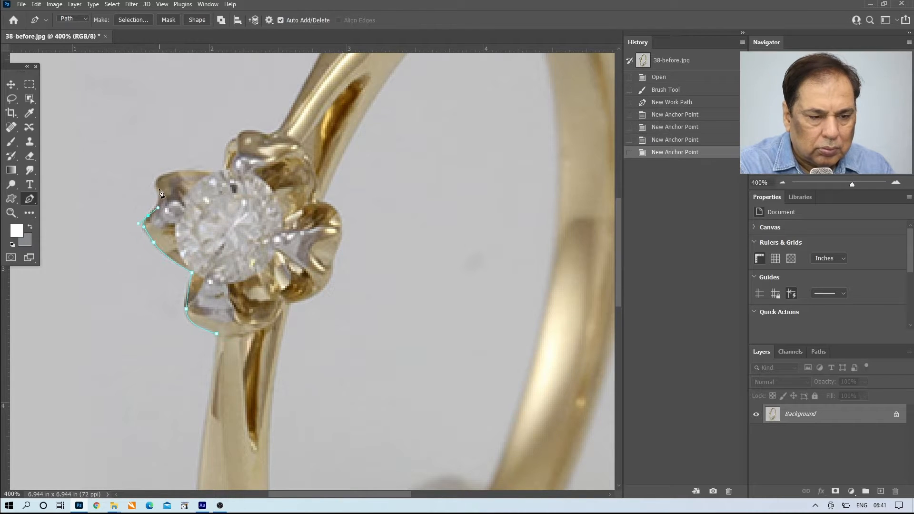
{"action": "left_click", "coordinate": [229, 143]}
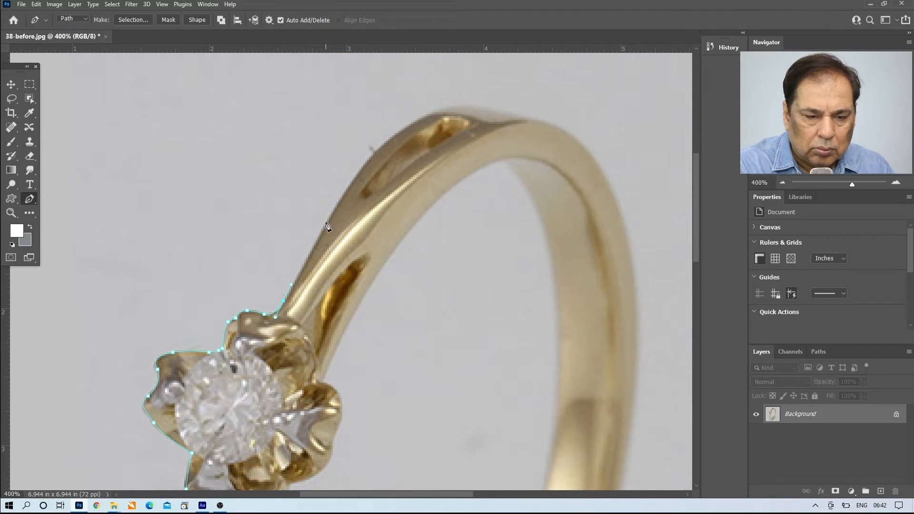
{"action": "left_click", "coordinate": [547, 122]}
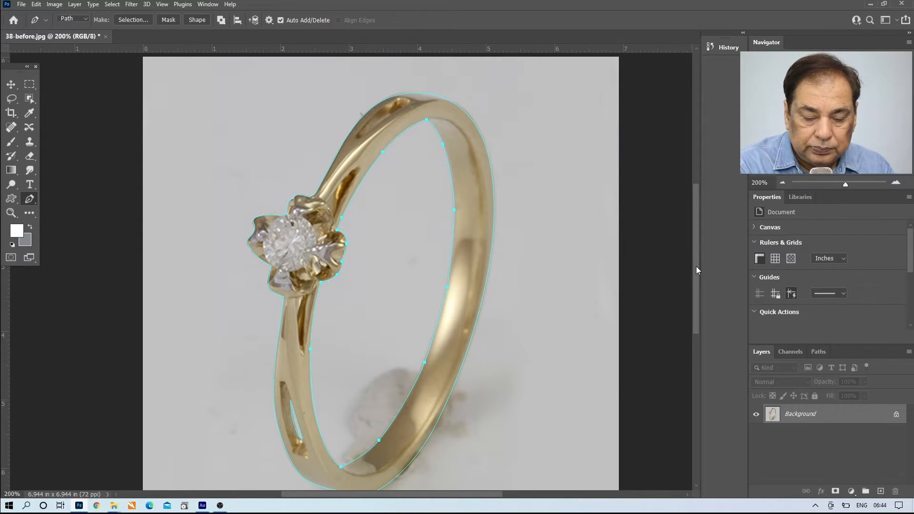
Copy the traced ring onto its own layer and add a white-filled layer beneath it.
{"action": "left_click", "coordinate": [133, 20]}
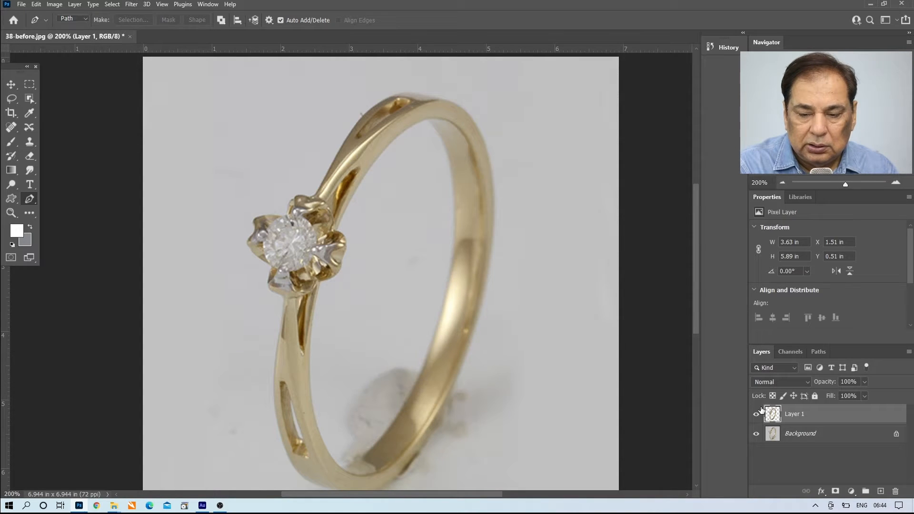
{"action": "left_click", "coordinate": [800, 433]}
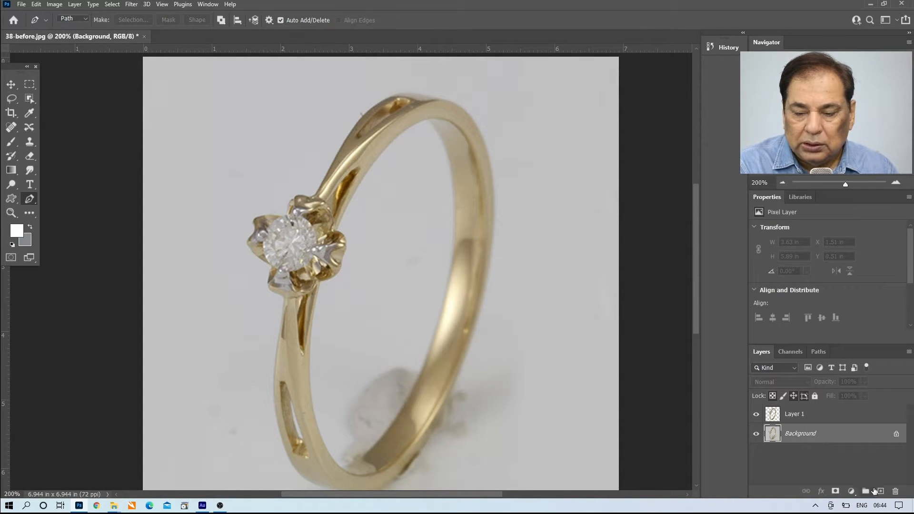
{"action": "left_click", "coordinate": [878, 491]}
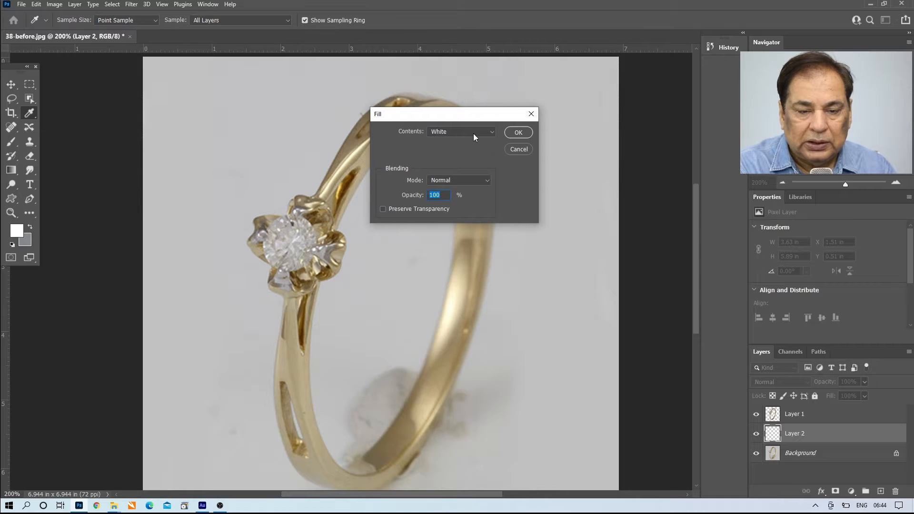
{"action": "left_click", "coordinate": [517, 132]}
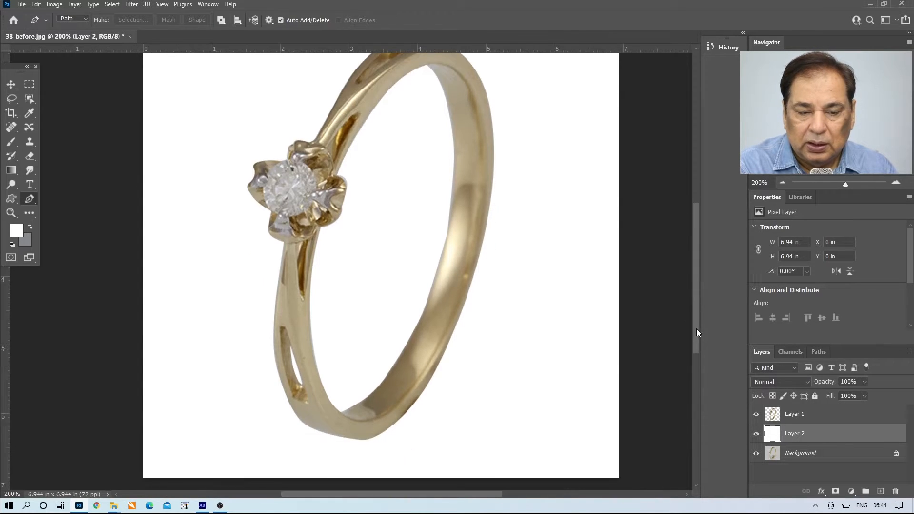
Duplicate the ring layer, name the two layers METAL and diamond, and select METAL.
{"action": "left_click", "coordinate": [795, 414]}
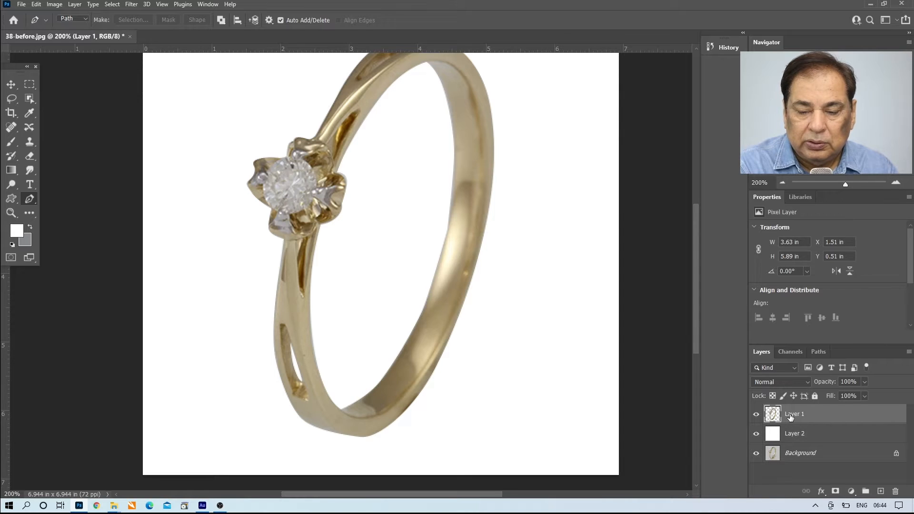
{"action": "key", "text": "ctrl+j"}
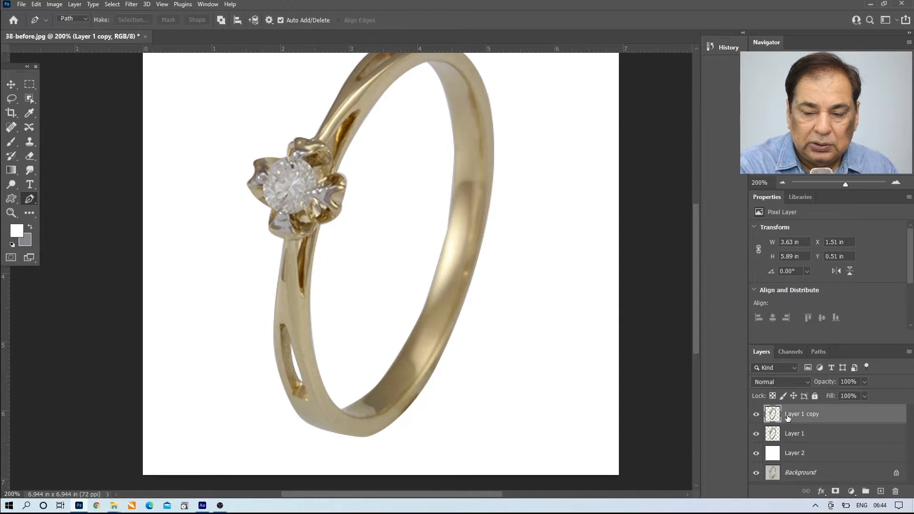
{"action": "double_click", "coordinate": [803, 414]}
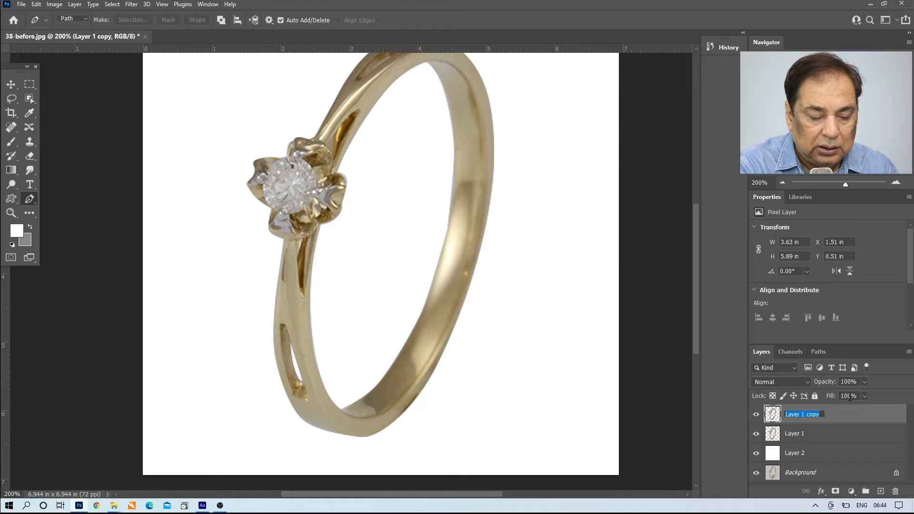
{"action": "type", "text": "METAL"}
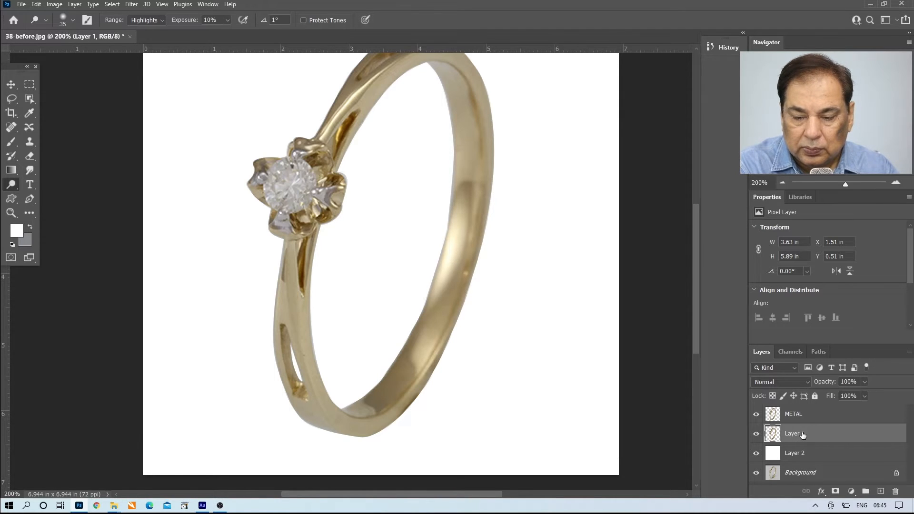
{"action": "double_click", "coordinate": [794, 433]}
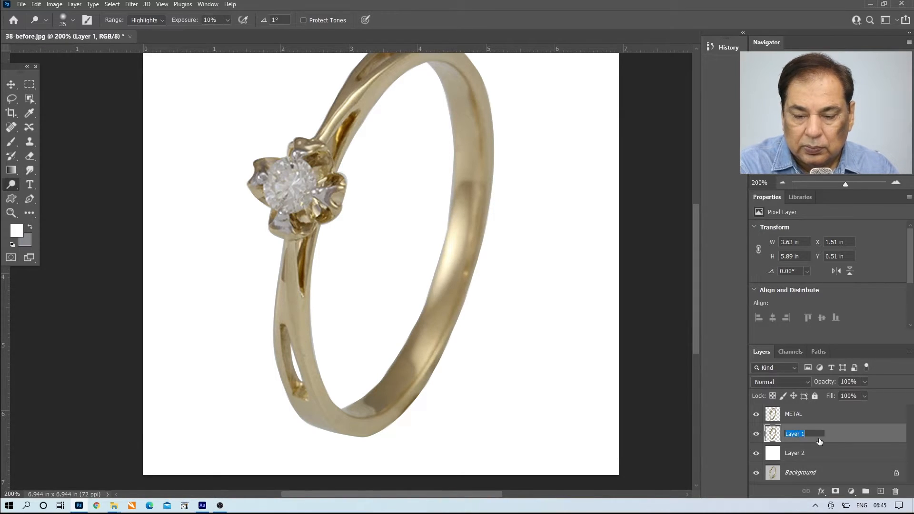
{"action": "type", "text": "diamond"}
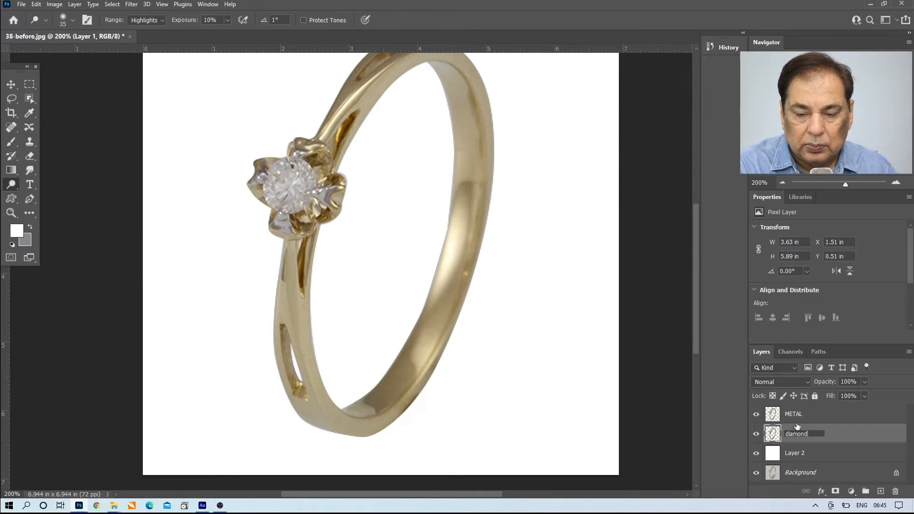
{"action": "left_click", "coordinate": [816, 413]}
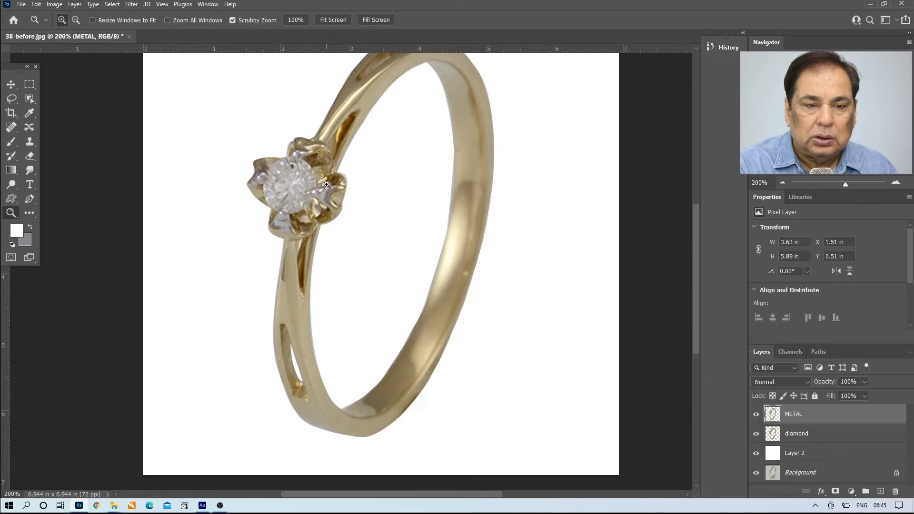
{"action": "left_click", "coordinate": [327, 186]}
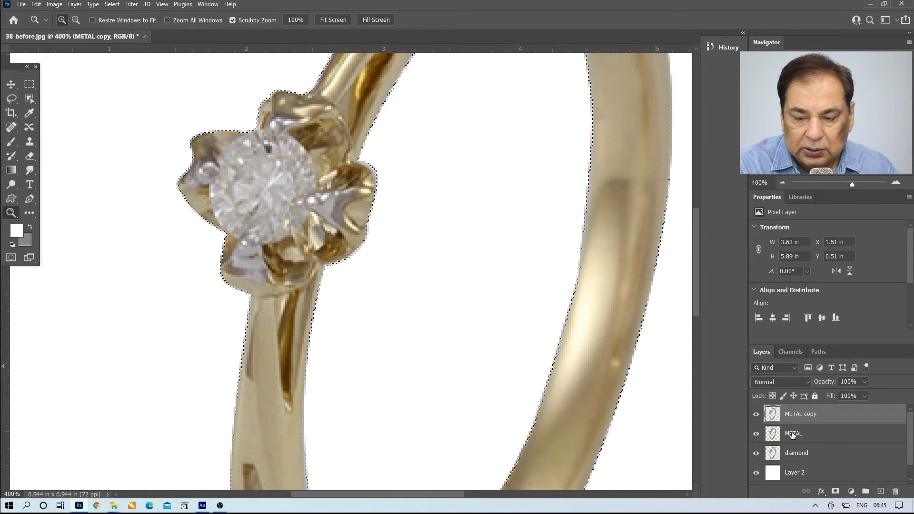
Rename METAL to 'METAL - white prong' and brighten the gold with Levels.
{"action": "double_click", "coordinate": [795, 433]}
{"action": "type", "text": " - white prong"}
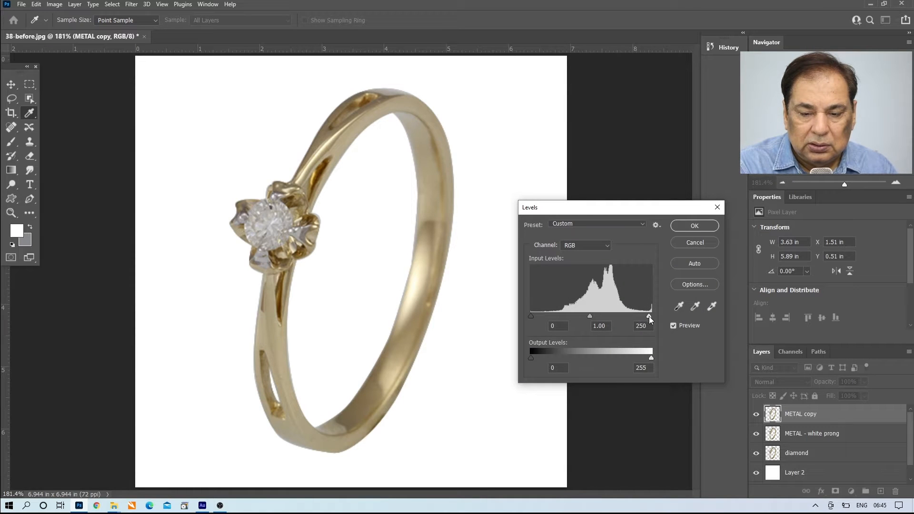
{"action": "left_click_drag", "start_coordinate": [649, 317], "coordinate": [628, 317]}
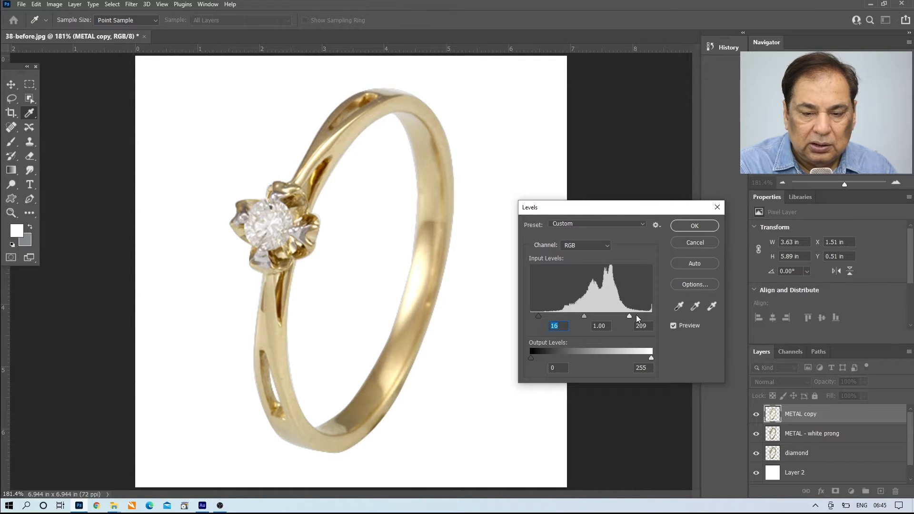
{"action": "left_click_drag", "start_coordinate": [629, 316], "coordinate": [623, 316]}
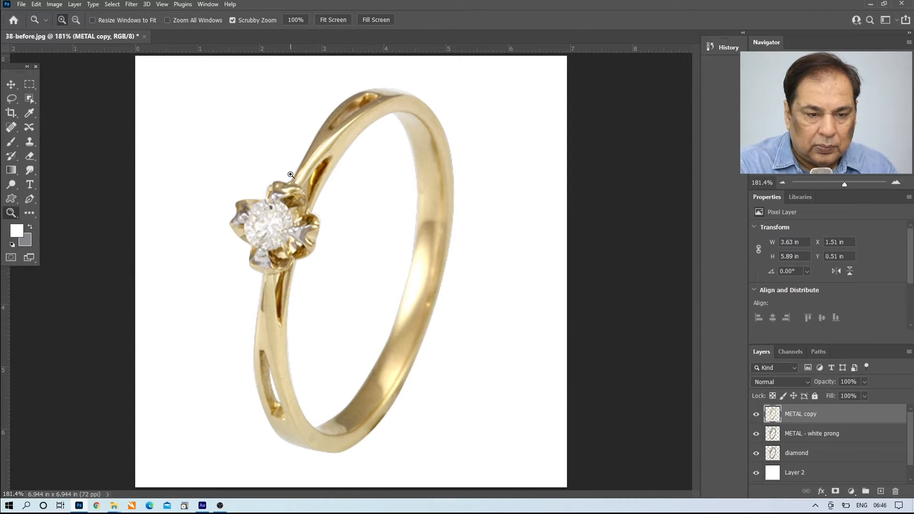
{"action": "mouse_move", "coordinate": [62, 296]}
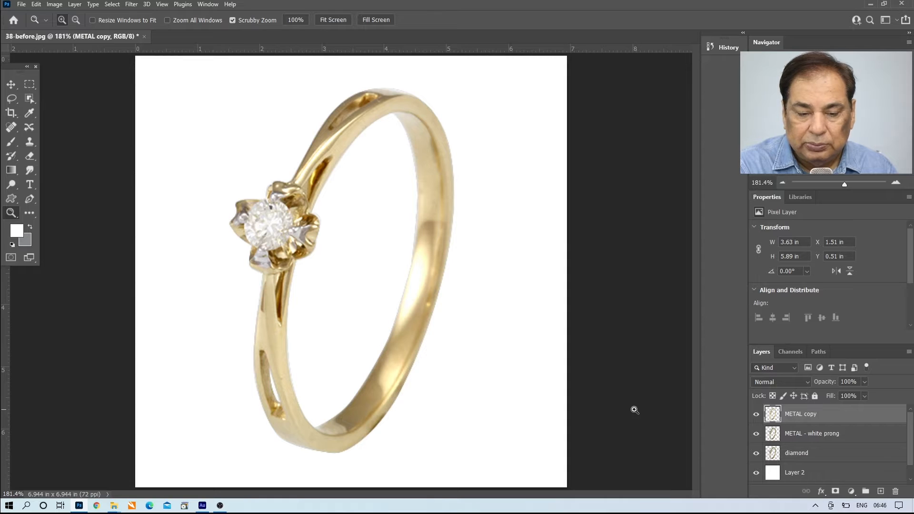
Smudge the dark and uneven patches along the bottom curve of the gold band.
{"action": "left_click", "coordinate": [772, 414]}
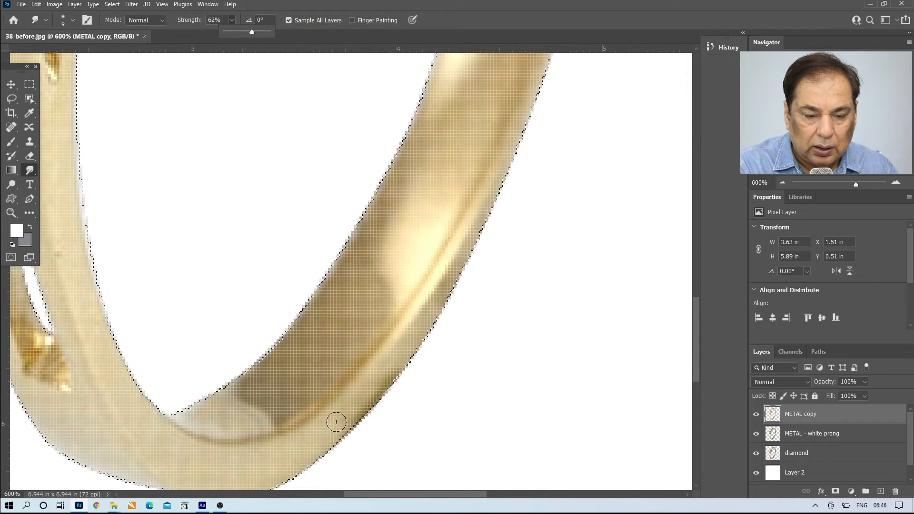
{"action": "left_click_drag", "start_coordinate": [336, 422], "coordinate": [414, 361]}
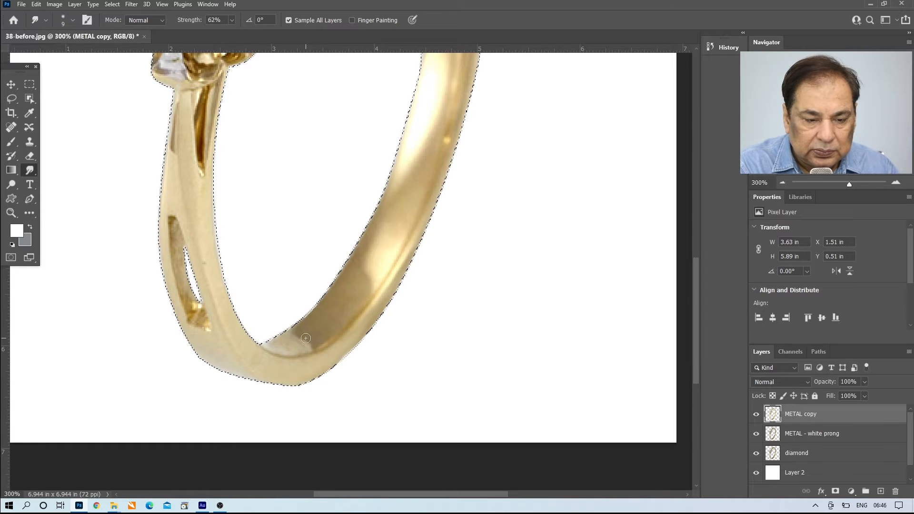
{"action": "left_click_drag", "start_coordinate": [306, 338], "coordinate": [275, 341]}
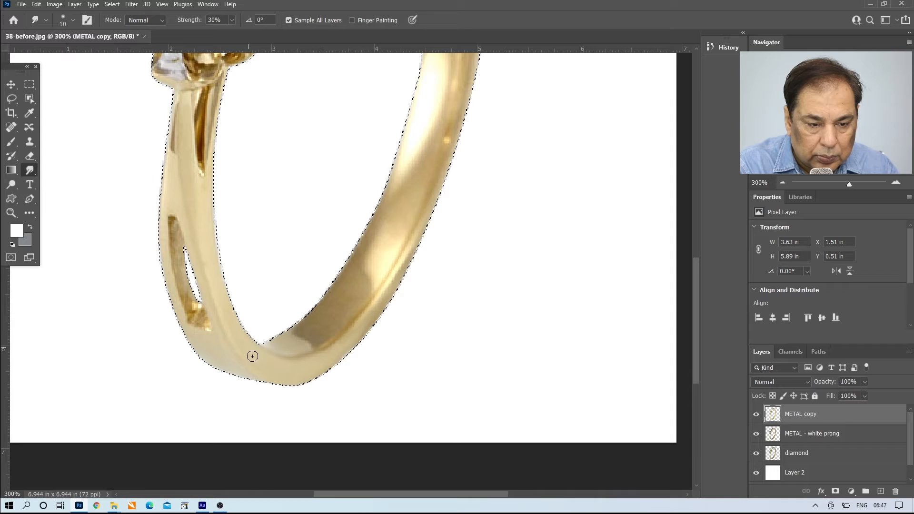
{"action": "left_click_drag", "start_coordinate": [252, 356], "coordinate": [201, 315]}
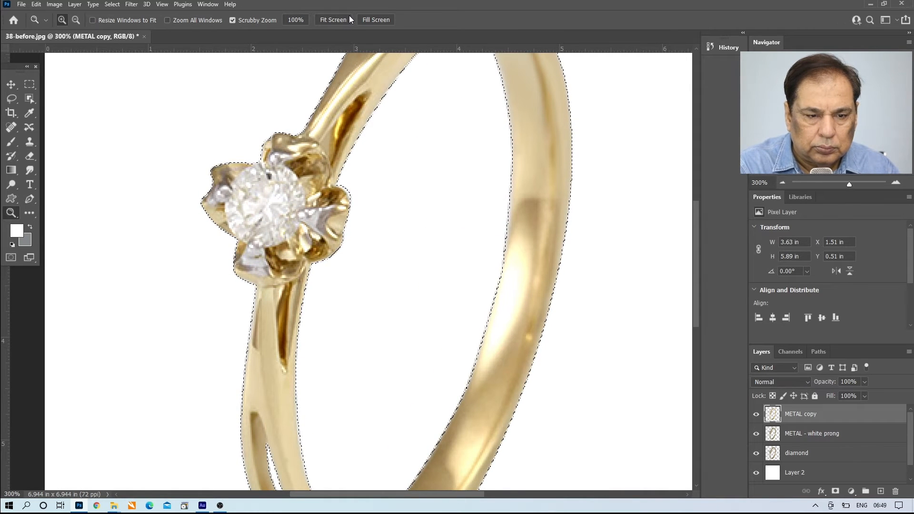
Sharpen the METAL copy layer with Unsharp Mask at a slightly larger radius.
{"action": "left_click", "coordinate": [333, 19]}
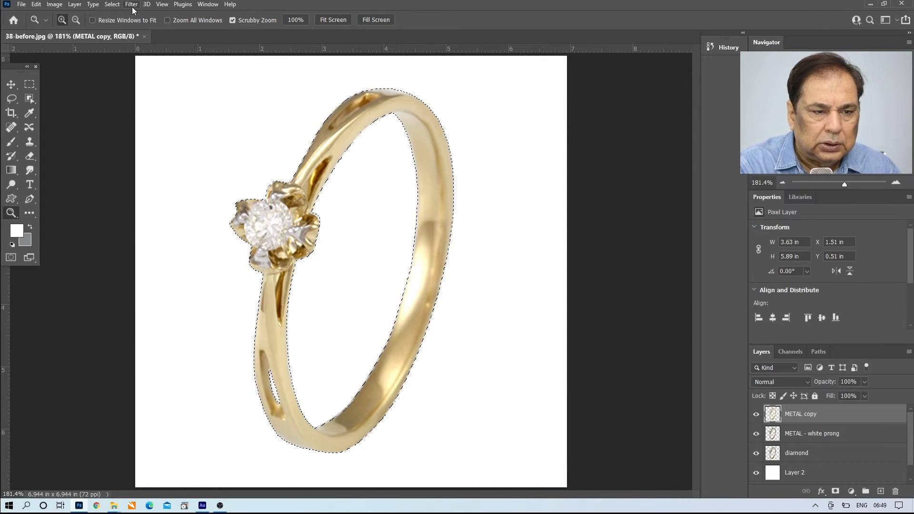
{"action": "left_click", "coordinate": [131, 5]}
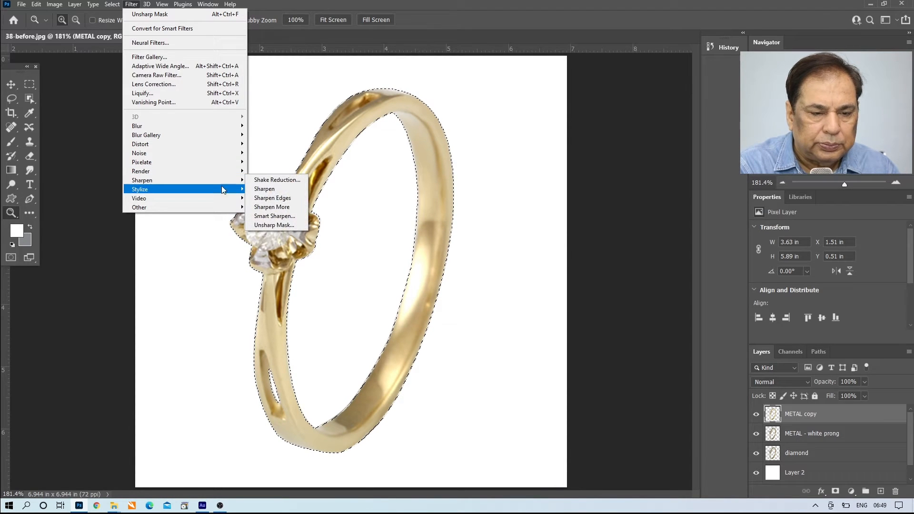
{"action": "left_click", "coordinate": [274, 225]}
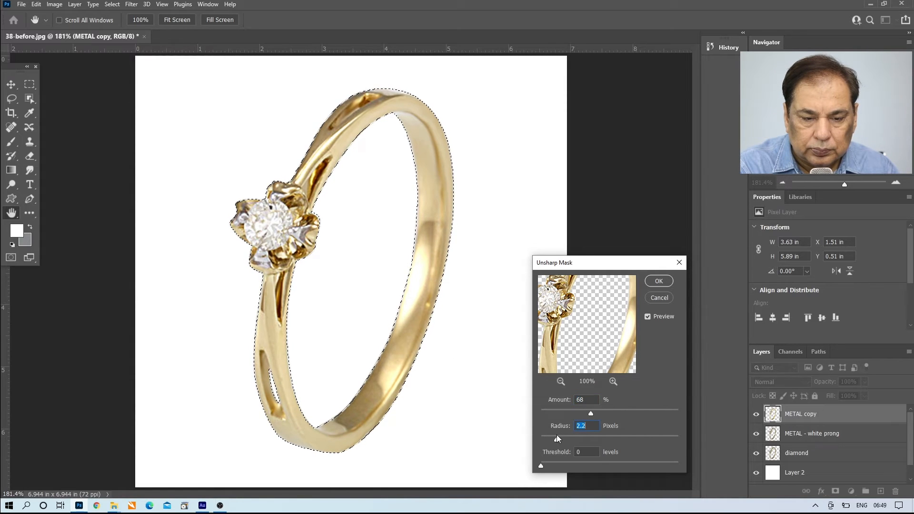
{"action": "left_click_drag", "start_coordinate": [557, 439], "coordinate": [579, 439]}
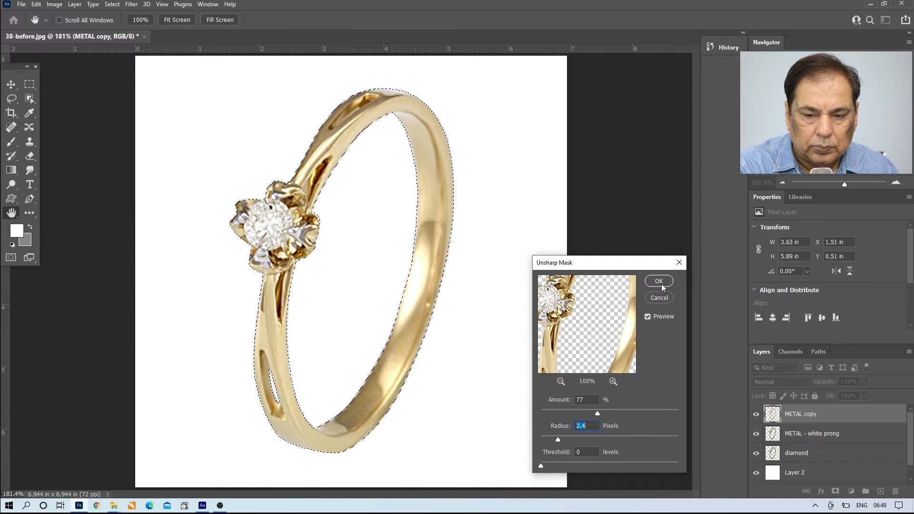
{"action": "left_click", "coordinate": [658, 281]}
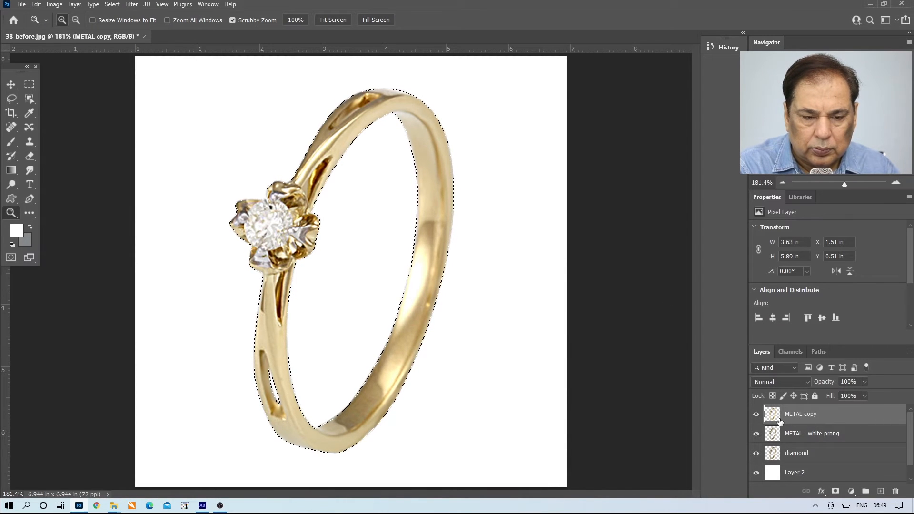
Hide METAL copy and brighten METAL - white prong with Levels.
{"action": "left_click", "coordinate": [757, 413]}
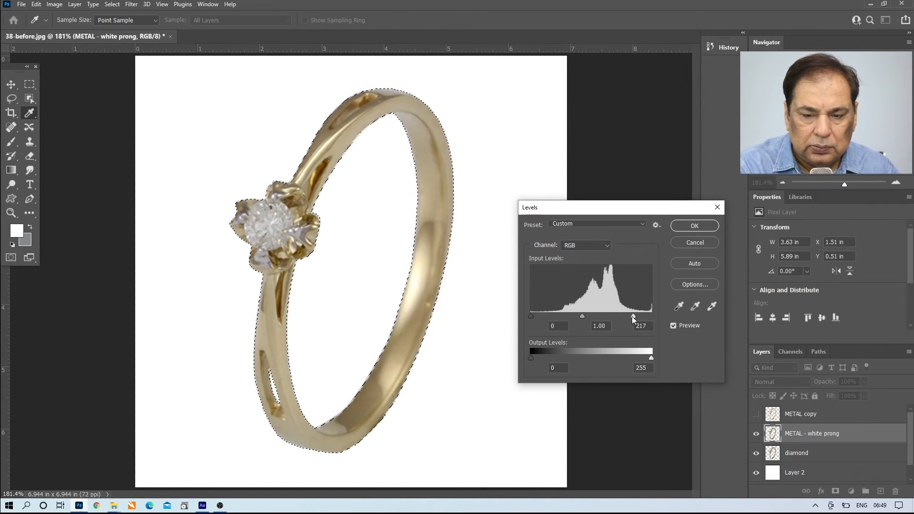
{"action": "left_click_drag", "start_coordinate": [634, 317], "coordinate": [625, 316]}
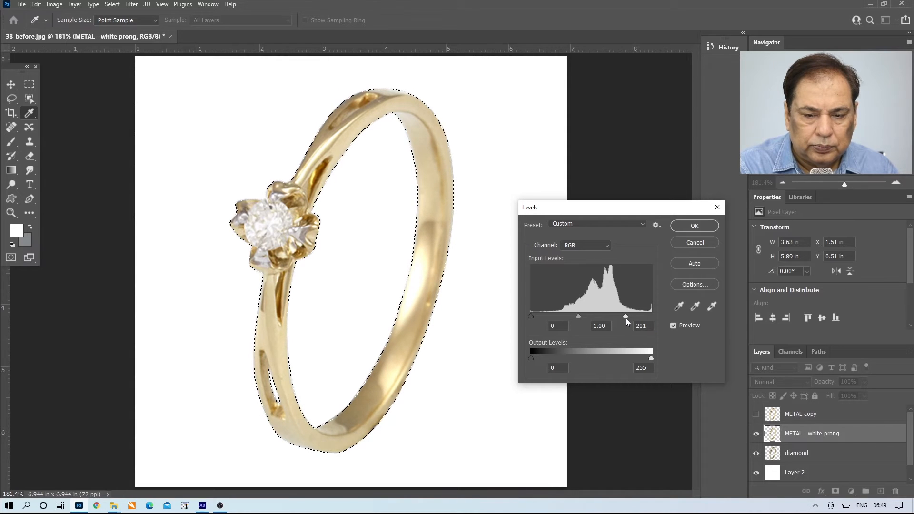
{"action": "left_click_drag", "start_coordinate": [530, 316], "coordinate": [547, 317]}
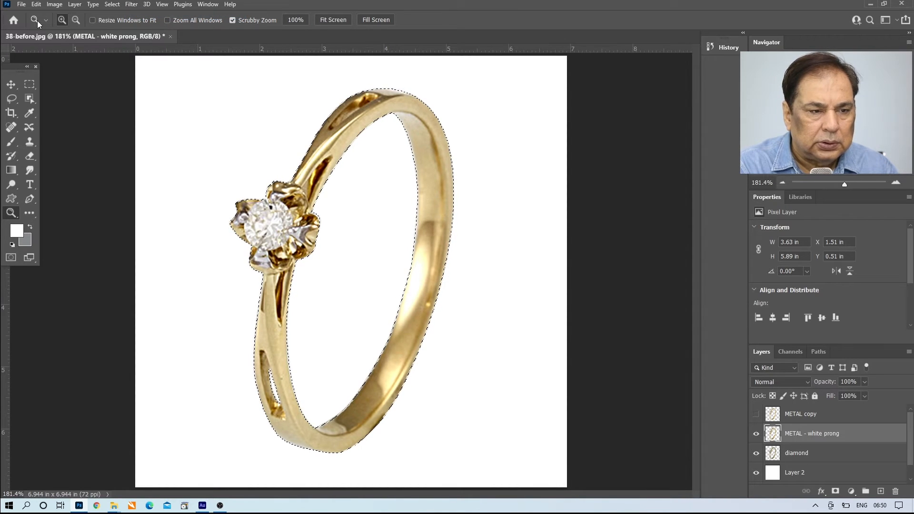
Convert the METAL - white prong layer to Black & White.
{"action": "left_click", "coordinate": [54, 5]}
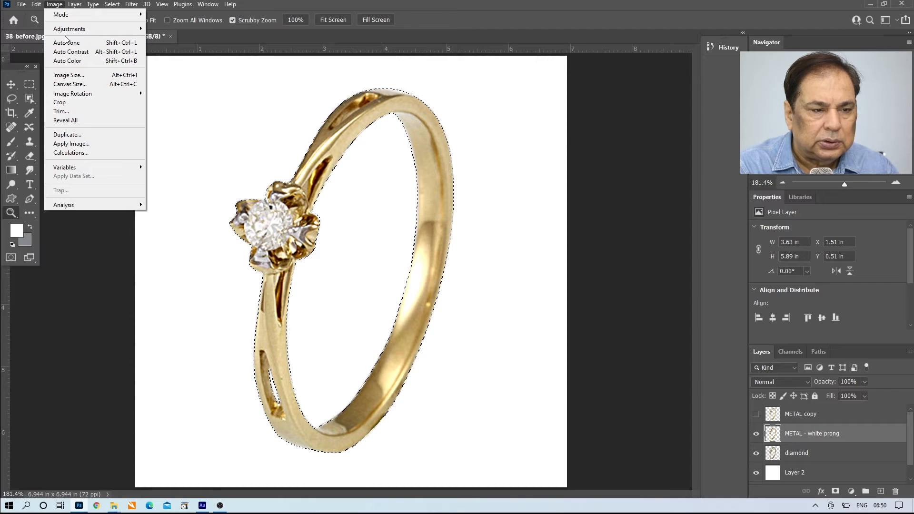
{"action": "left_click", "coordinate": [70, 28]}
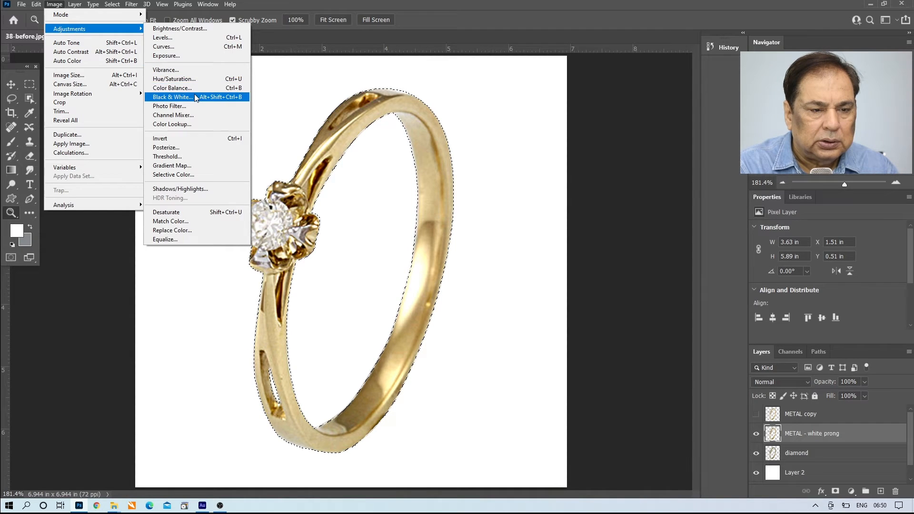
{"action": "left_click", "coordinate": [171, 97]}
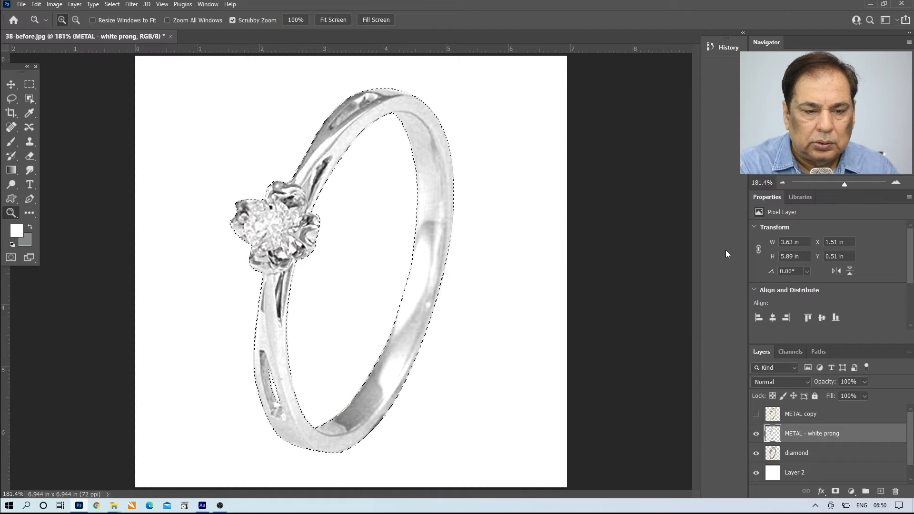
{"action": "left_click", "coordinate": [757, 415]}
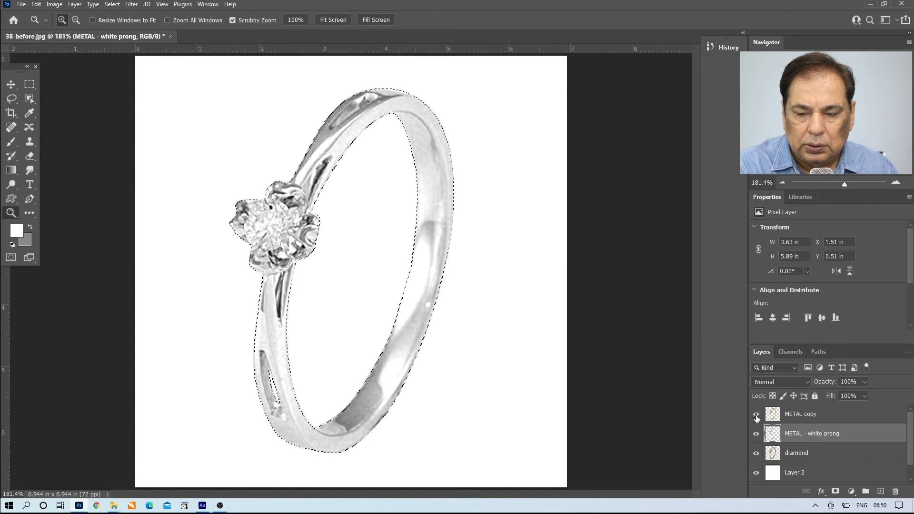
Make the gold METAL copy layer visible again.
{"action": "left_click", "coordinate": [757, 414]}
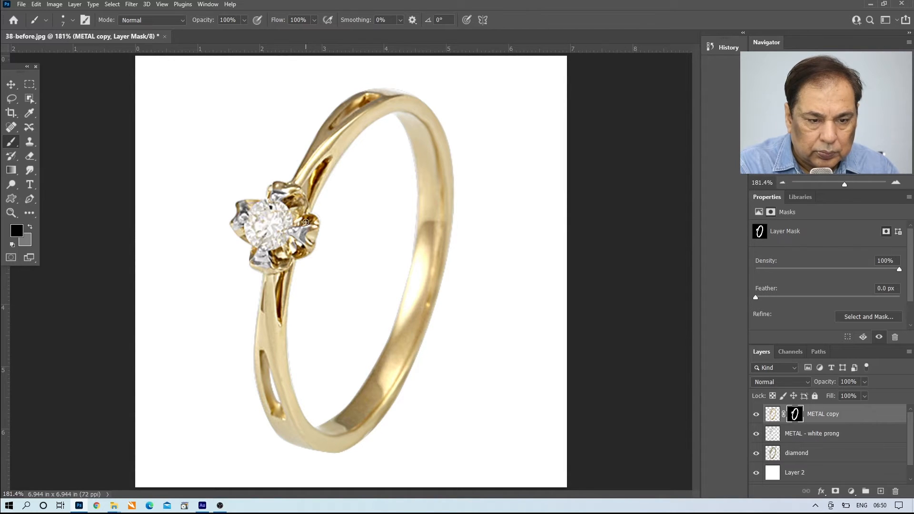
{"action": "mouse_move", "coordinate": [280, 233]}
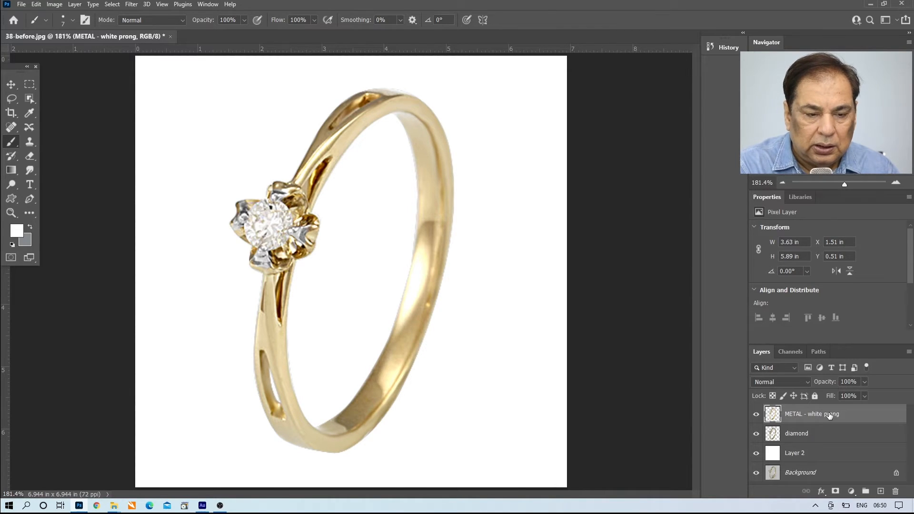
Hide METAL - white prong and brighten the diamond layer with Levels, white point near 200.
{"action": "left_click", "coordinate": [757, 414]}
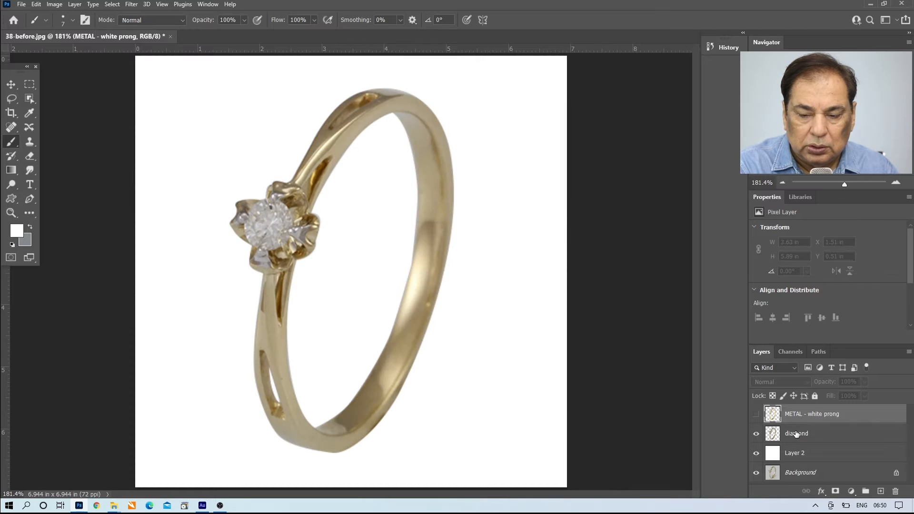
{"action": "left_click", "coordinate": [798, 433]}
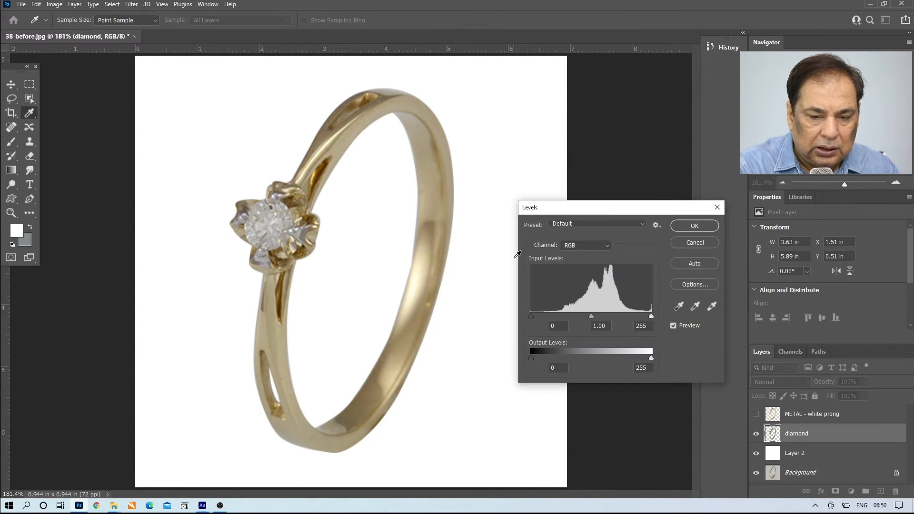
{"action": "left_click_drag", "start_coordinate": [651, 315], "coordinate": [621, 316]}
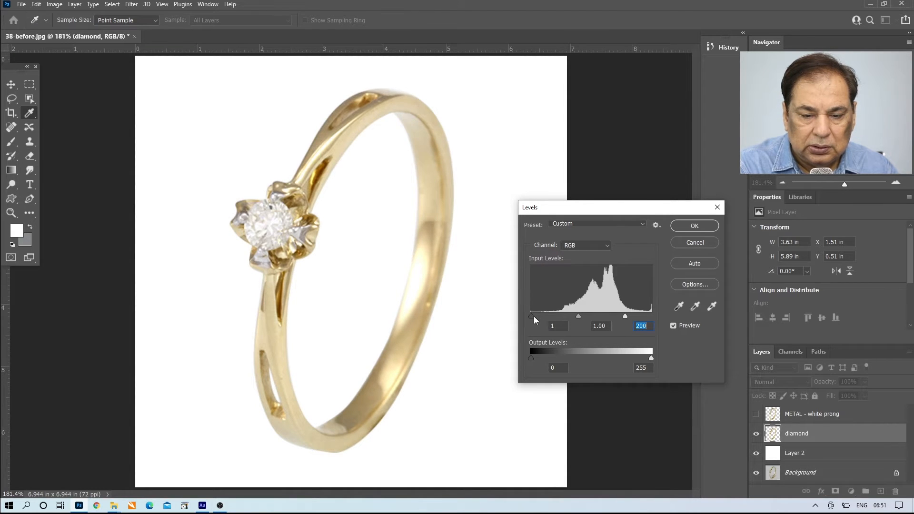
{"action": "left_click_drag", "start_coordinate": [531, 315], "coordinate": [572, 316]}
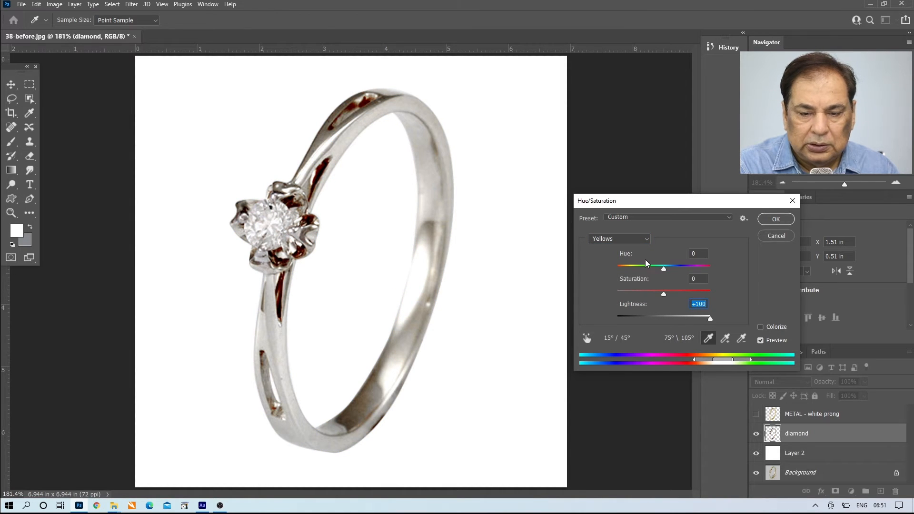
Lighten Yellows and Reds, then Unsharp Mask the diamond layer at about 136%, radius 3.4.
{"action": "left_click", "coordinate": [619, 239]}
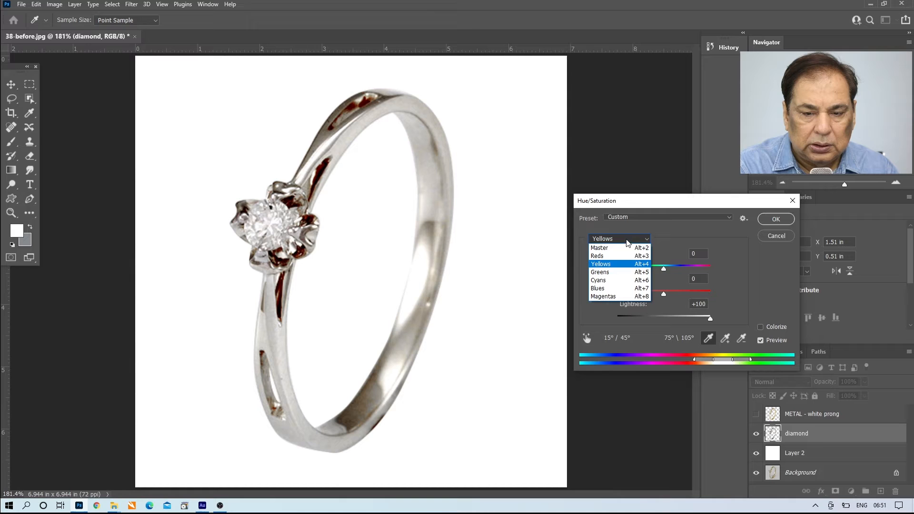
{"action": "left_click", "coordinate": [597, 256]}
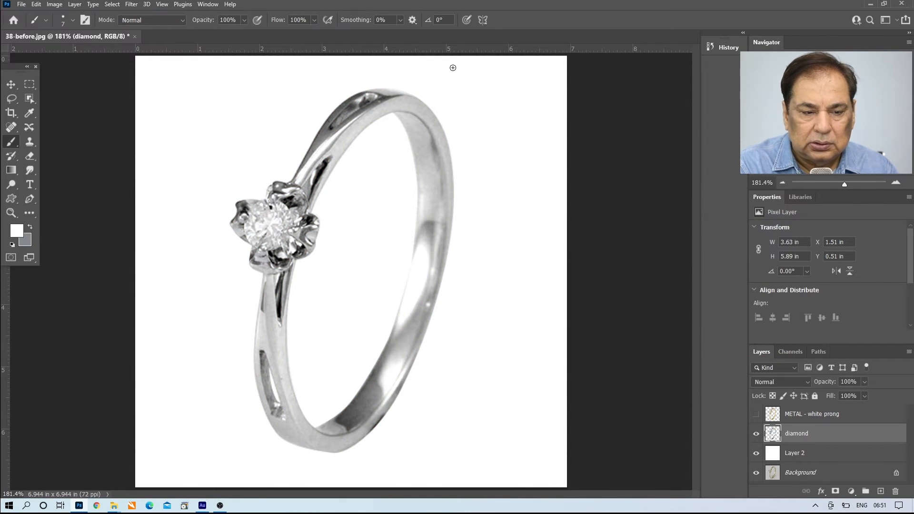
{"action": "left_click", "coordinate": [131, 4]}
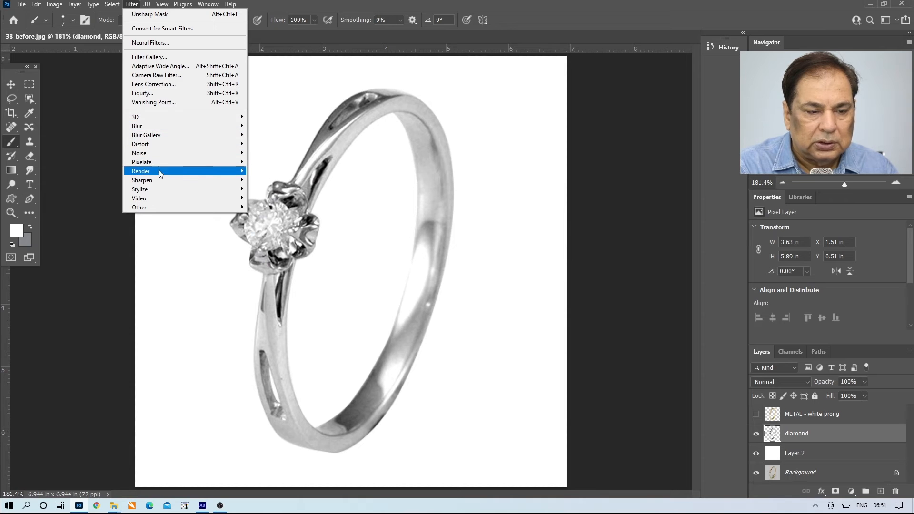
{"action": "left_click", "coordinate": [150, 14]}
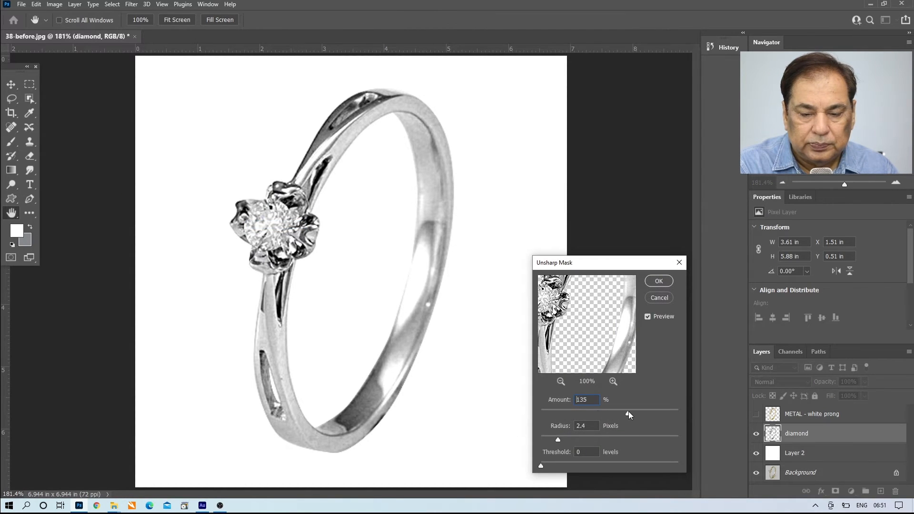
{"action": "left_click_drag", "start_coordinate": [559, 439], "coordinate": [564, 439]}
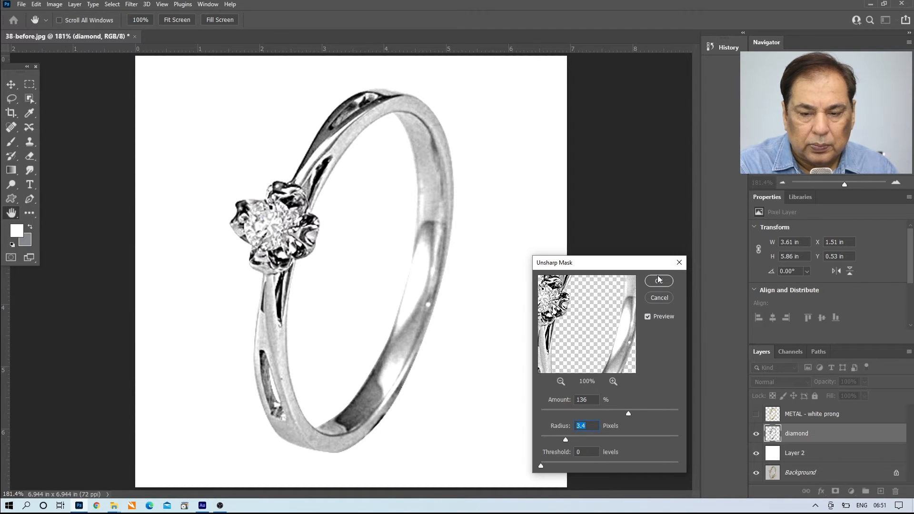
{"action": "left_click", "coordinate": [657, 281]}
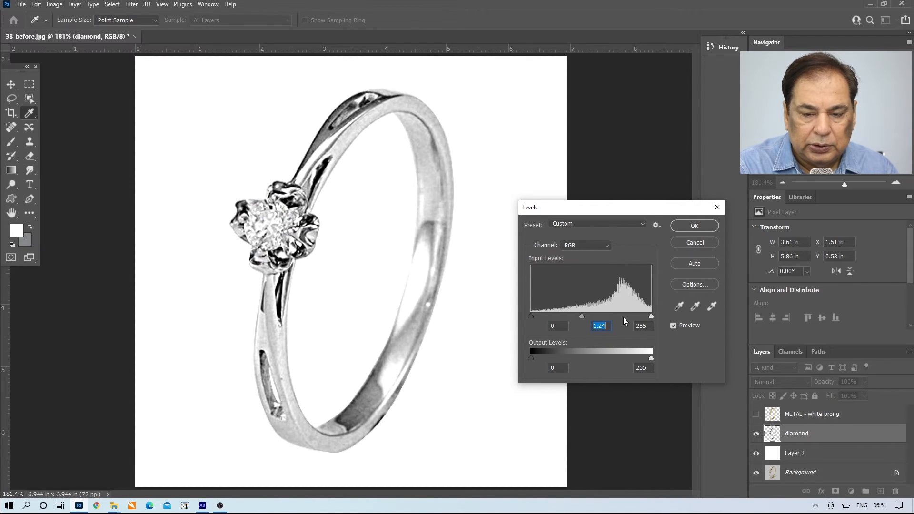
Lift diamond midtones to 1.24 and mask METAL - white prong so the stone shows.
{"action": "left_click_drag", "start_coordinate": [651, 315], "coordinate": [647, 315]}
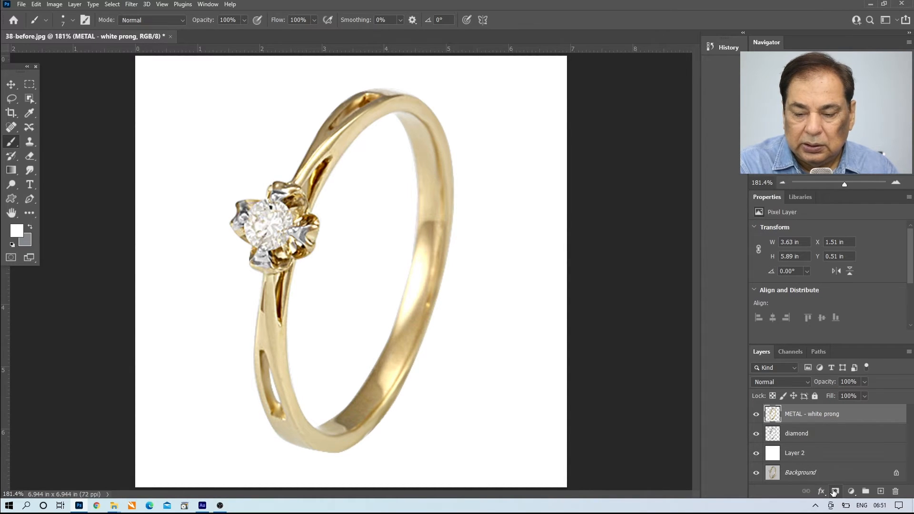
{"action": "left_click", "coordinate": [835, 492]}
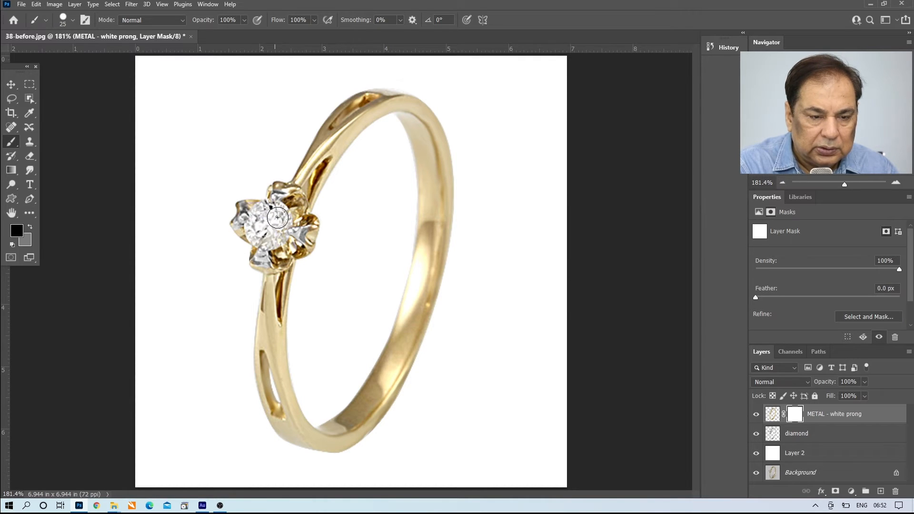
{"action": "left_click_drag", "start_coordinate": [277, 218], "coordinate": [258, 214]}
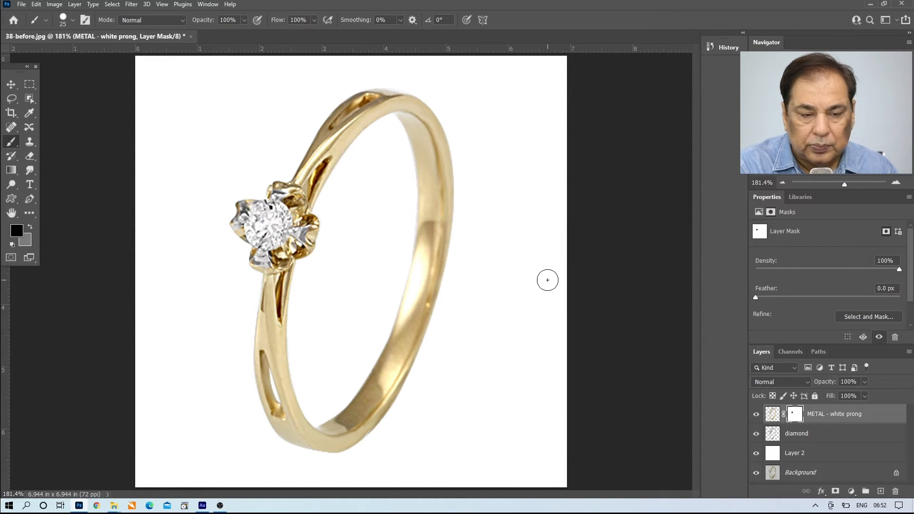
{"action": "left_click", "coordinate": [797, 434]}
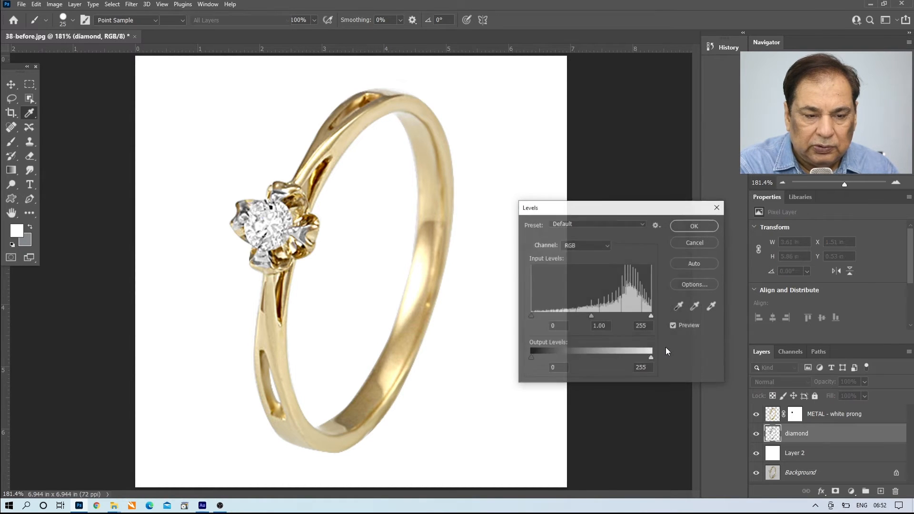
Raise the diamond's Levels midtones to 1.40 and apply the METAL - white prong layer mask.
{"action": "left_click_drag", "start_coordinate": [591, 315], "coordinate": [576, 315]}
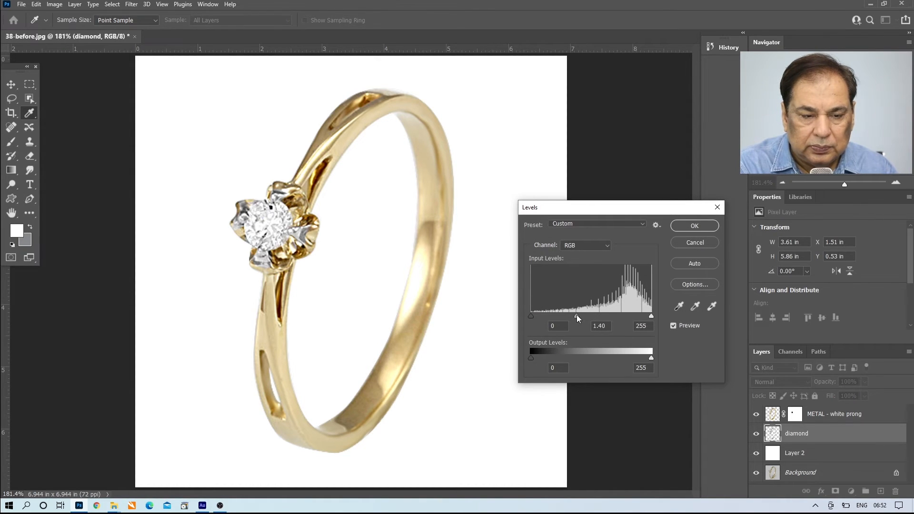
{"action": "left_click_drag", "start_coordinate": [574, 316], "coordinate": [582, 316]}
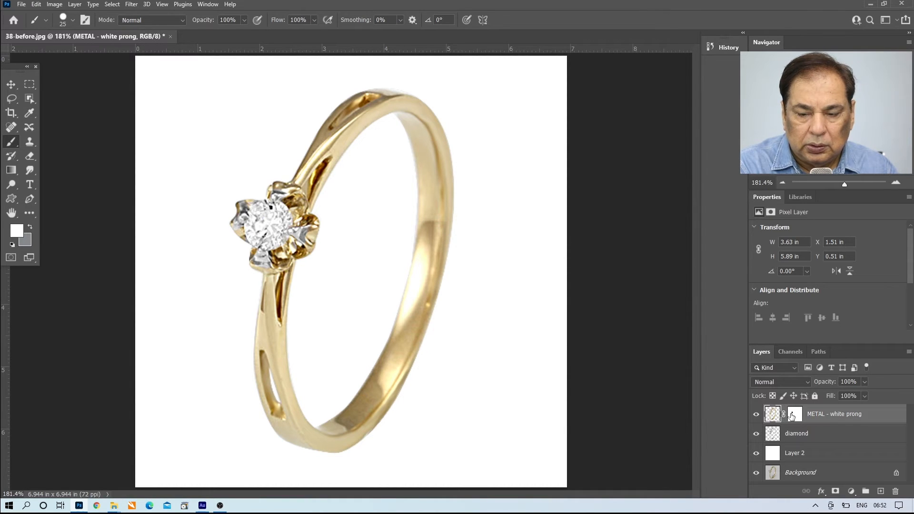
{"action": "right_click", "coordinate": [795, 414]}
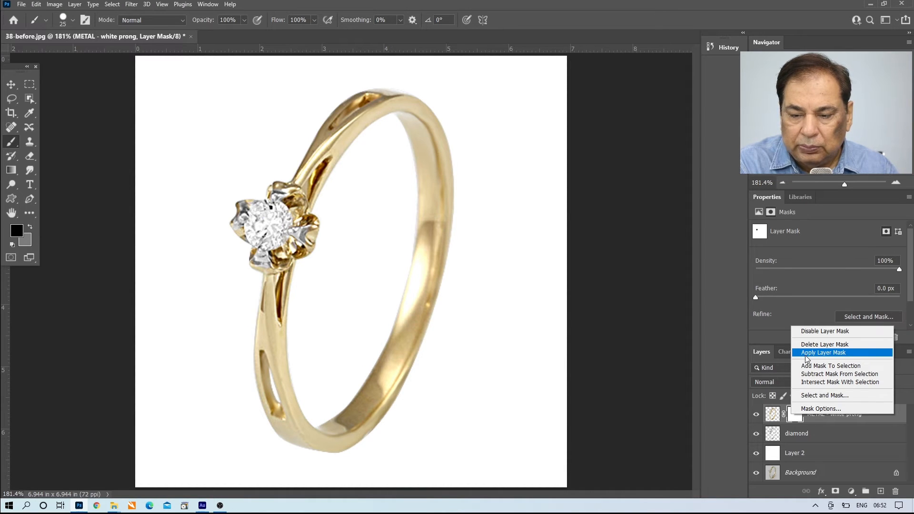
{"action": "left_click", "coordinate": [823, 353]}
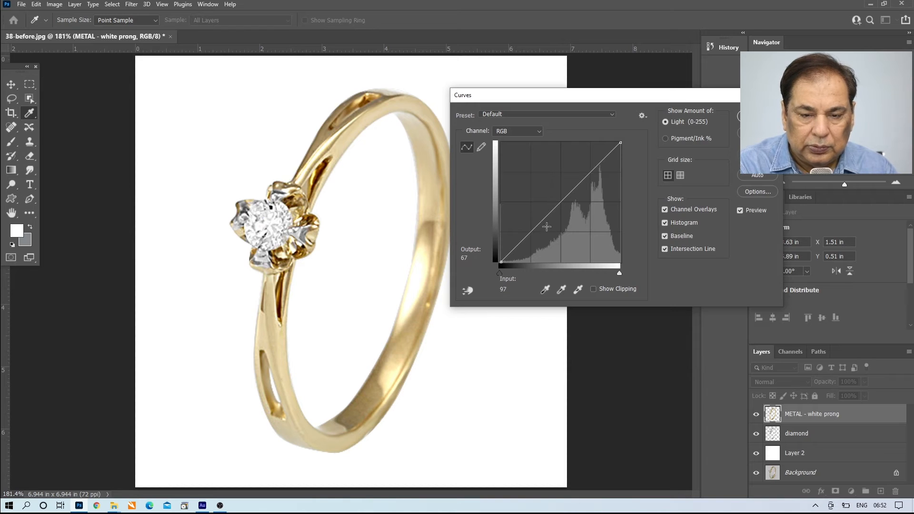
Pull the RGB curve's midpoint slightly down to darken the gold metal.
{"action": "left_click_drag", "start_coordinate": [547, 227], "coordinate": [548, 205]}
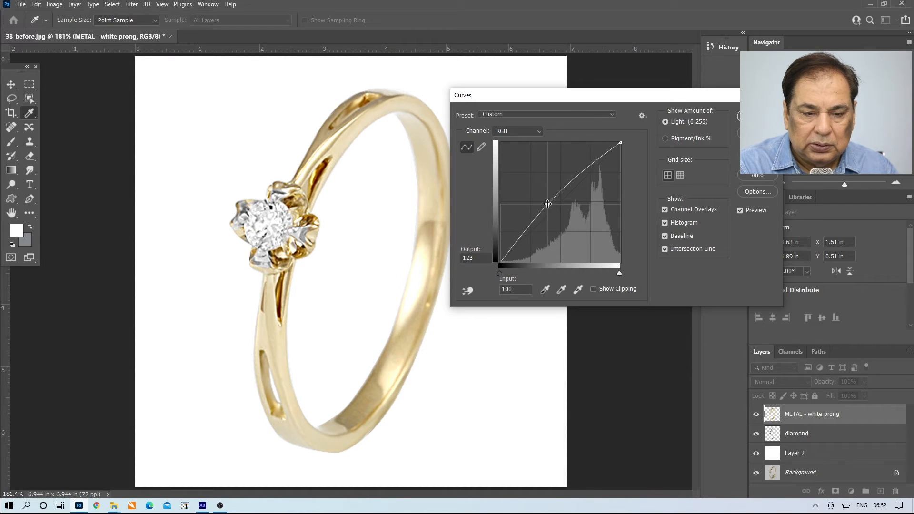
{"action": "left_click_drag", "start_coordinate": [548, 204], "coordinate": [556, 215]}
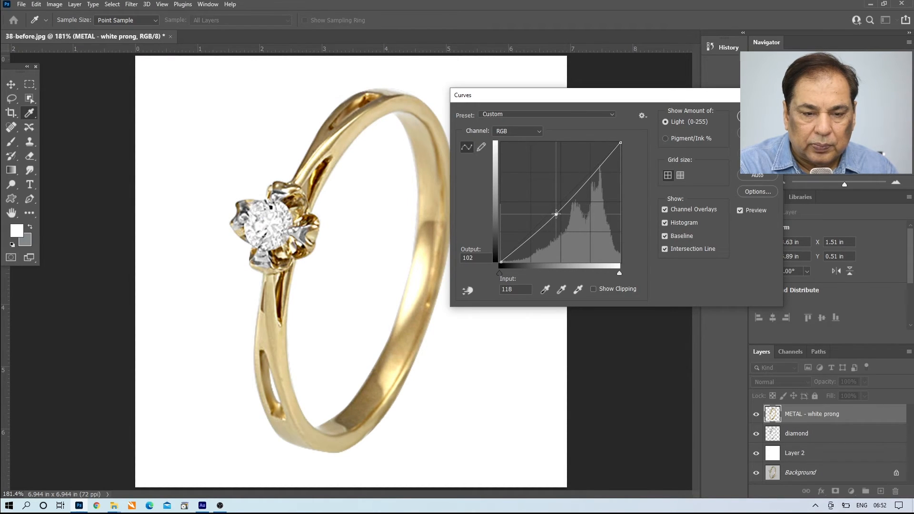
{"action": "left_click_drag", "start_coordinate": [556, 214], "coordinate": [559, 218]}
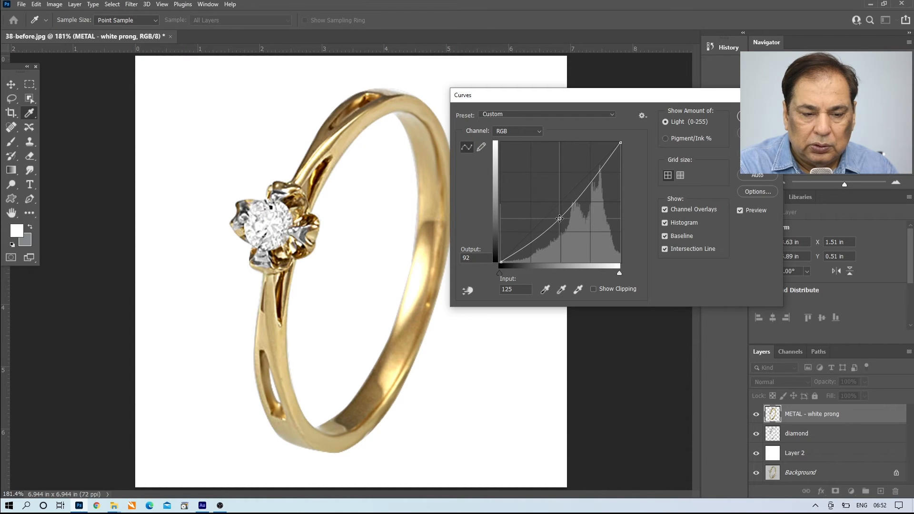
{"action": "left_click_drag", "start_coordinate": [559, 219], "coordinate": [559, 215]}
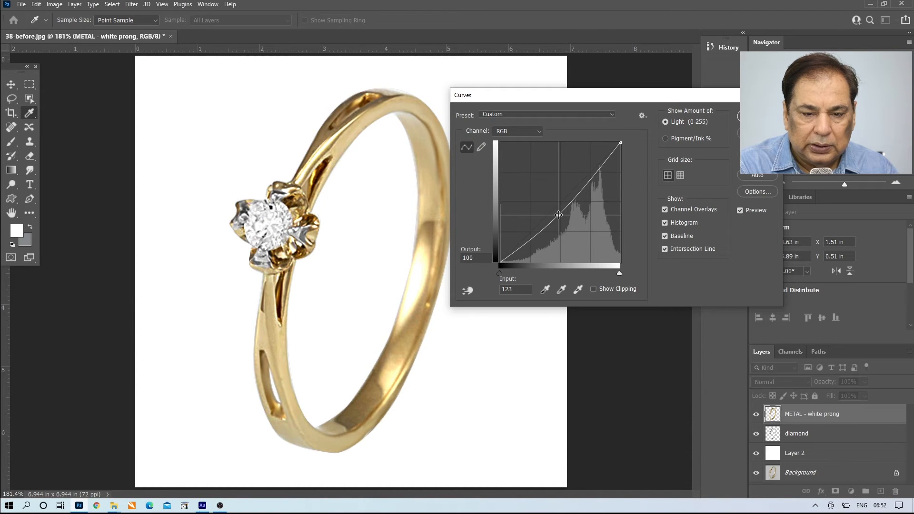
{"action": "left_click_drag", "start_coordinate": [559, 215], "coordinate": [556, 211]}
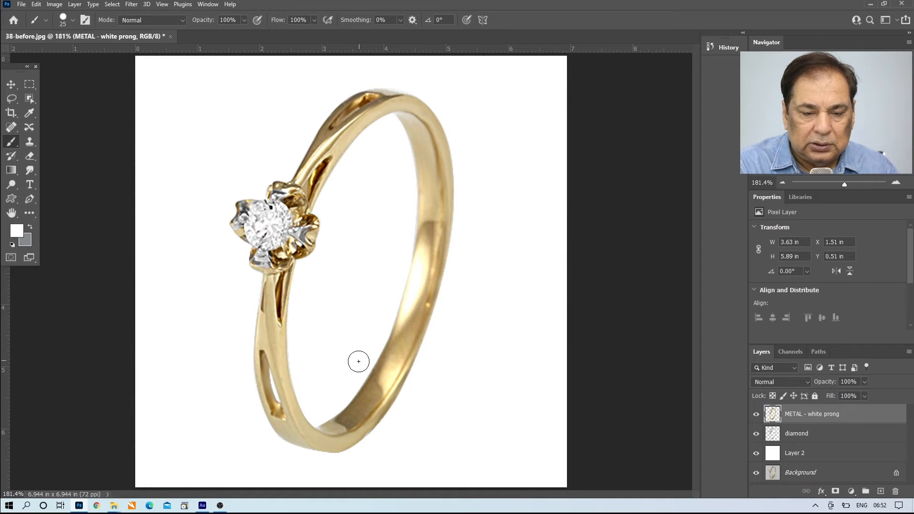
{"action": "mouse_move", "coordinate": [403, 311]}
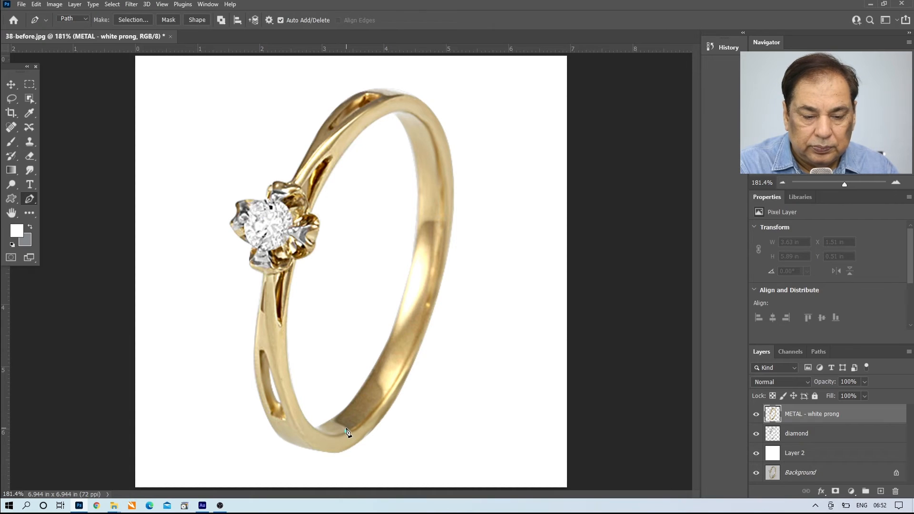
Place Pen anchor points curving along the band's inner edge.
{"action": "left_click", "coordinate": [341, 421]}
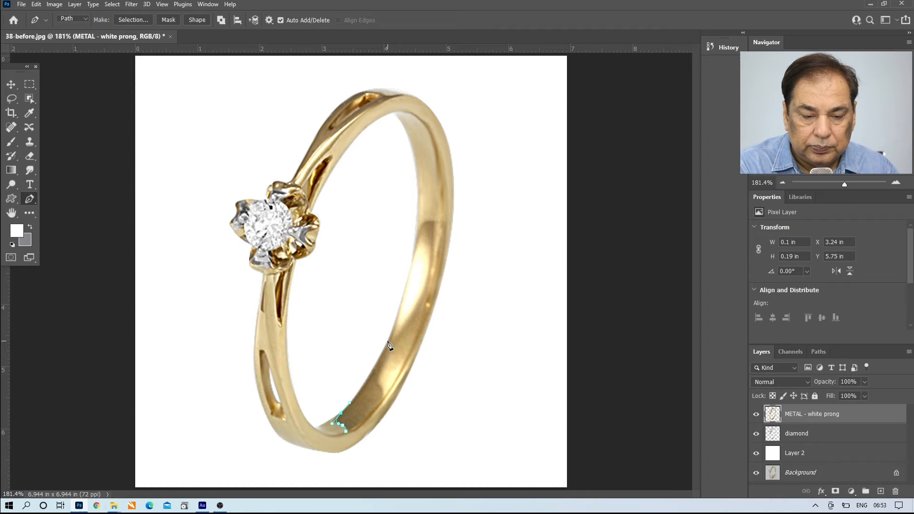
{"action": "left_click", "coordinate": [403, 306]}
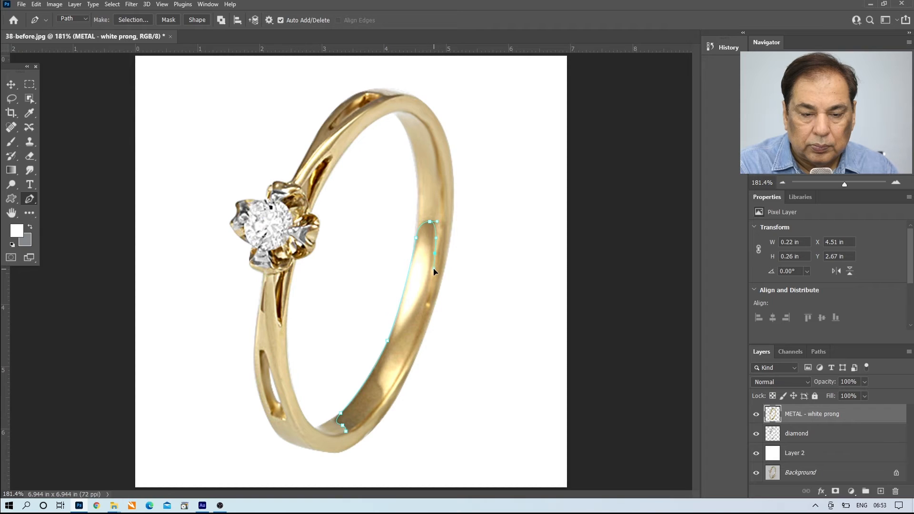
{"action": "left_click_drag", "start_coordinate": [434, 271], "coordinate": [405, 377]}
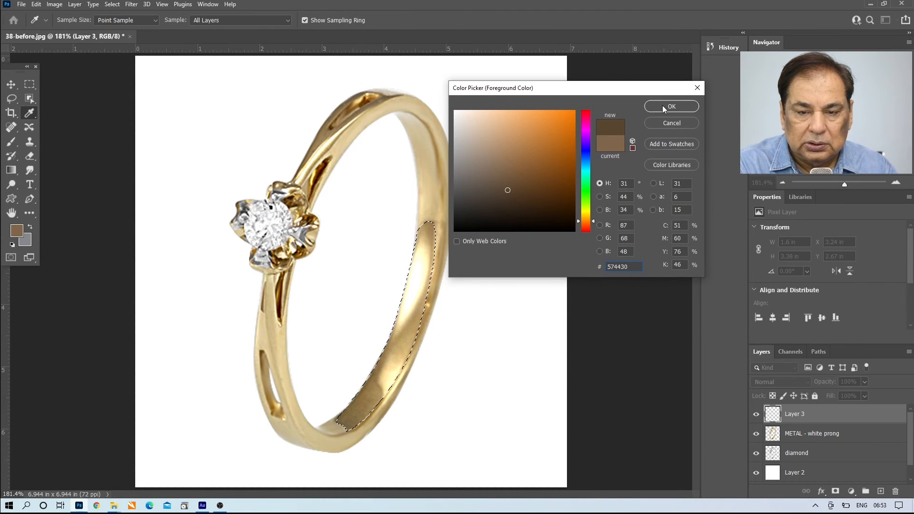
Brush dark brown at 25% inside the band selection on Layer 3, then fade it to ~52%.
{"action": "left_click", "coordinate": [671, 106]}
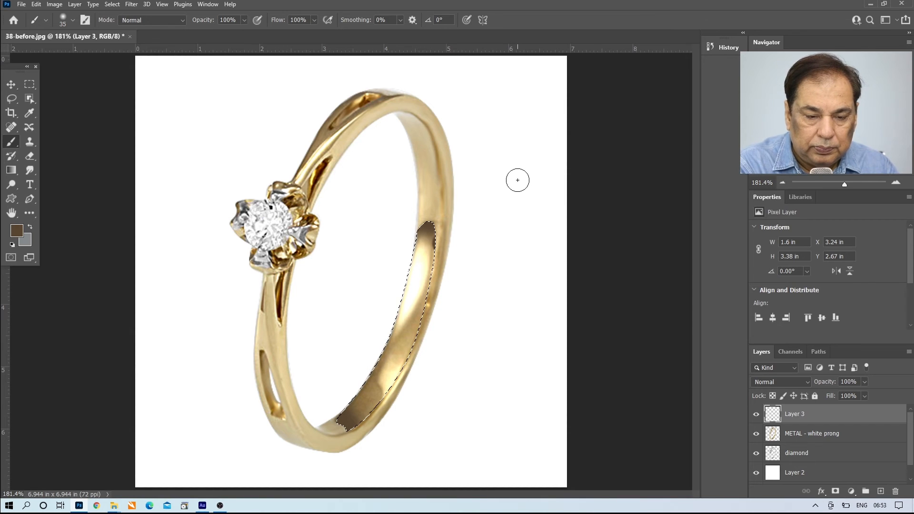
{"action": "left_click", "coordinate": [244, 20]}
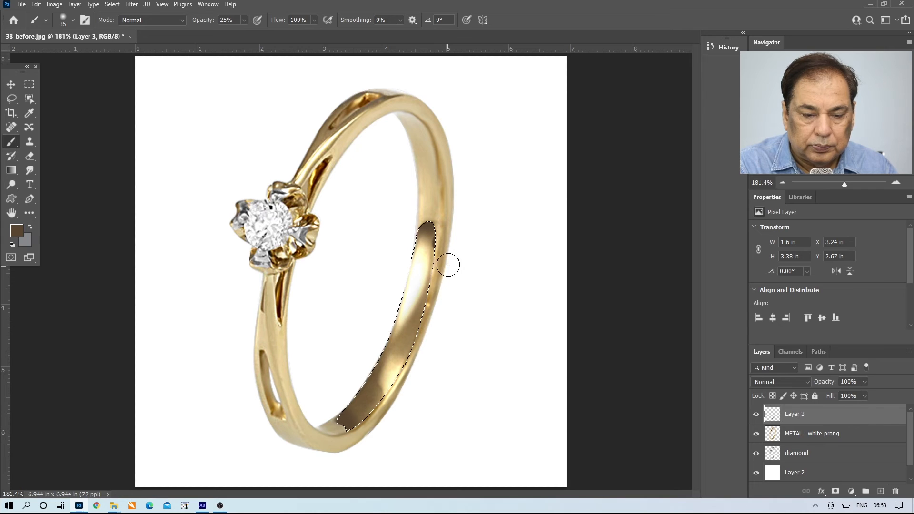
{"action": "mouse_move", "coordinate": [486, 244]}
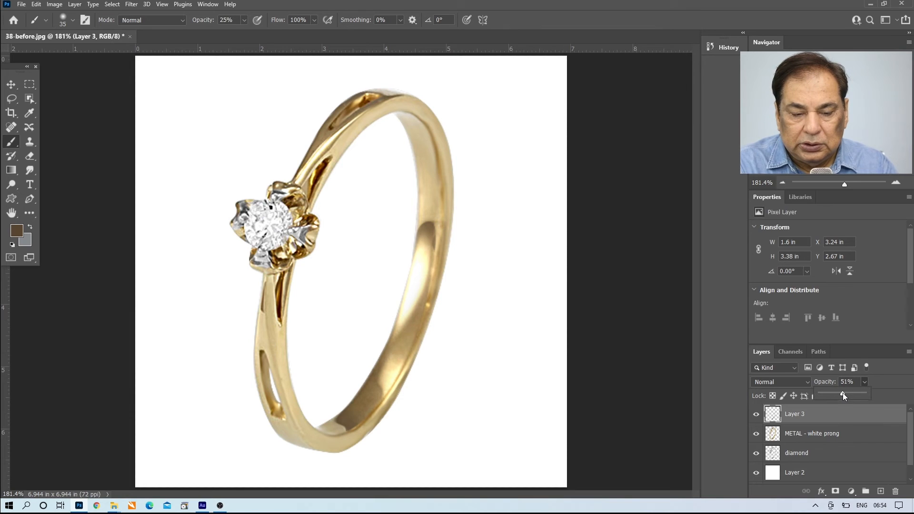
{"action": "left_click_drag", "start_coordinate": [845, 394], "coordinate": [842, 394]}
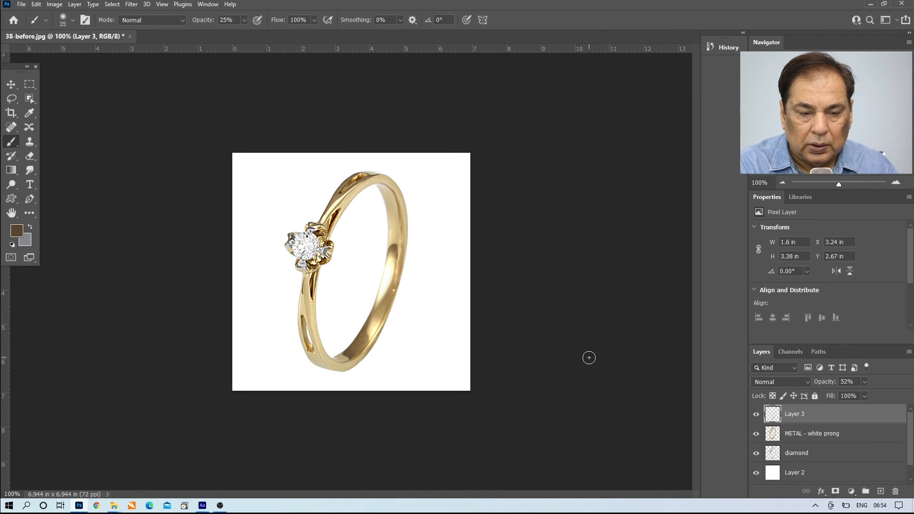
Paint a black shadow at 100% opacity, size 150, on a new layer beneath the ring.
{"action": "left_click", "coordinate": [794, 473]}
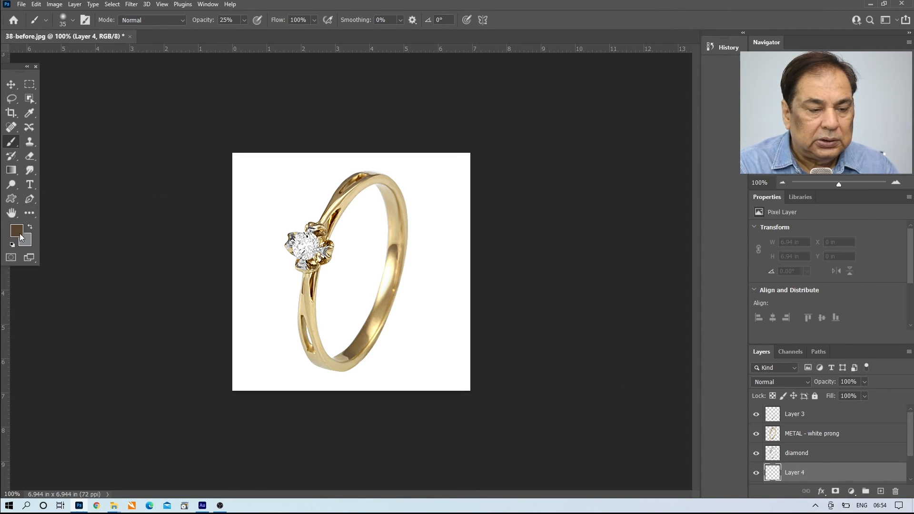
{"action": "left_click", "coordinate": [17, 229]}
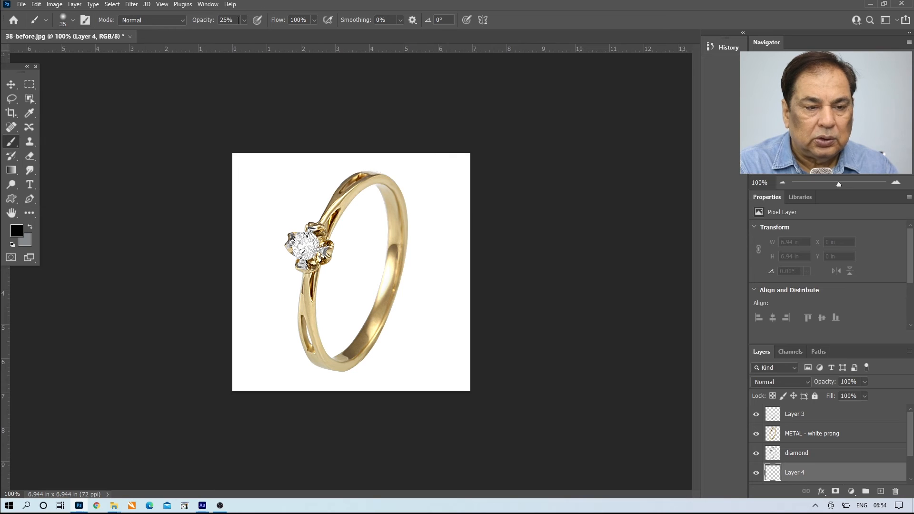
{"action": "left_click", "coordinate": [243, 20]}
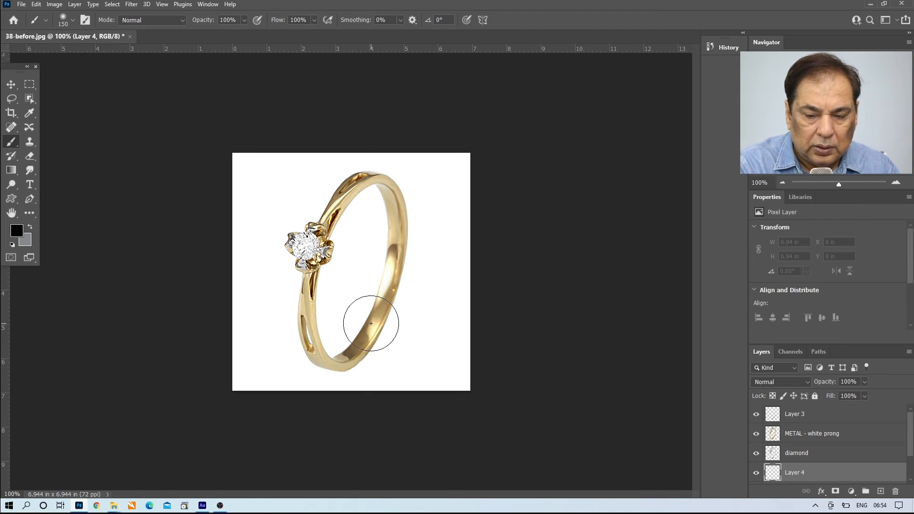
{"action": "mouse_move", "coordinate": [350, 366]}
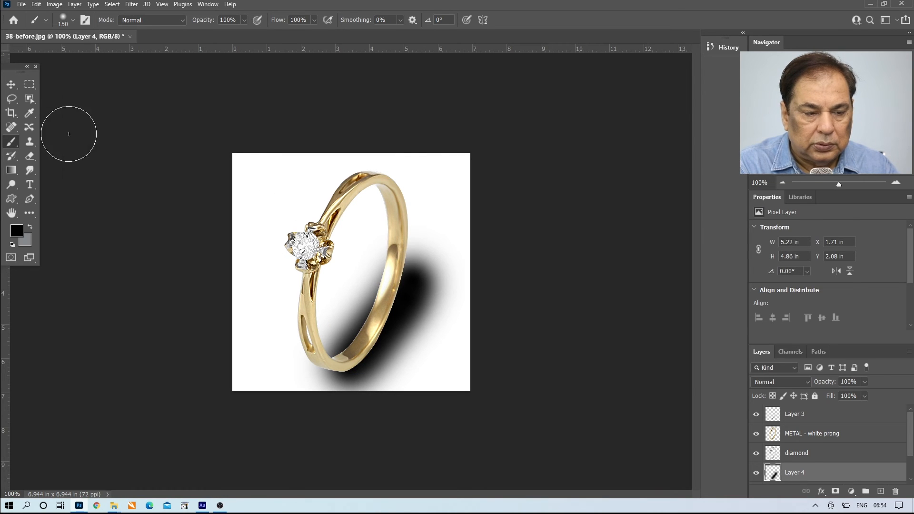
{"action": "left_click", "coordinate": [29, 156]}
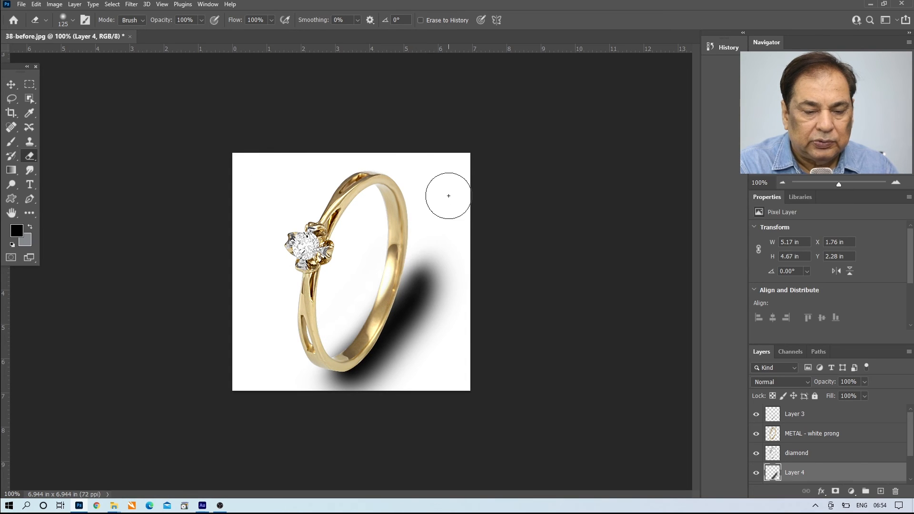
Erase Layer 4's shadow into a slim streak, lower its opacity, and remove a dark patch.
{"action": "left_click_drag", "start_coordinate": [448, 196], "coordinate": [390, 346]}
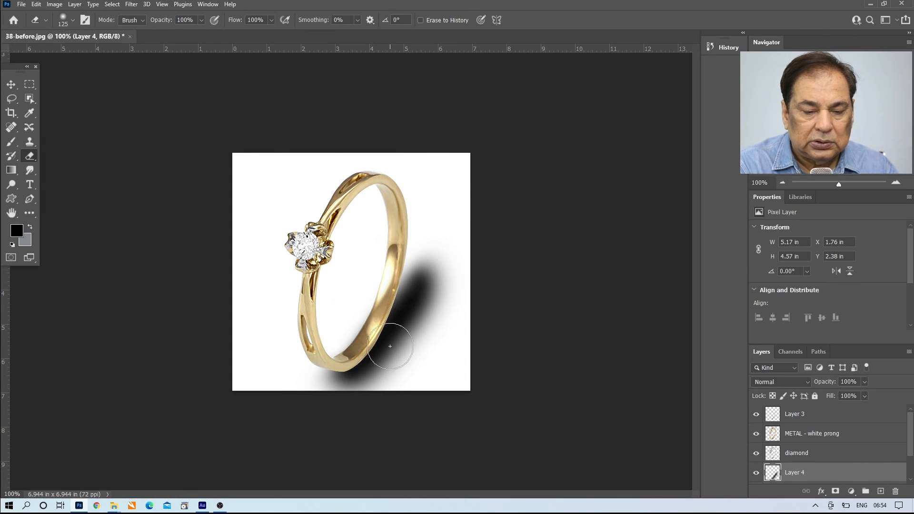
{"action": "left_click_drag", "start_coordinate": [374, 350], "coordinate": [406, 352]}
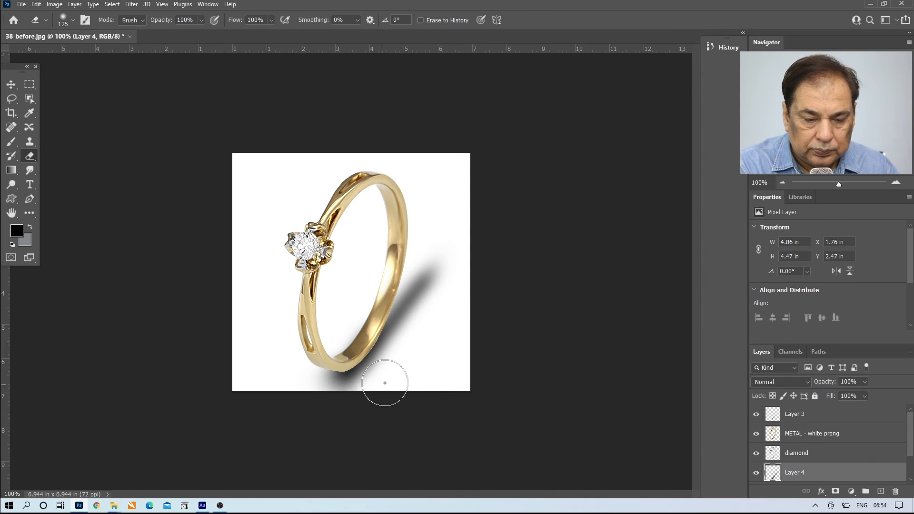
{"action": "left_click_drag", "start_coordinate": [385, 383], "coordinate": [365, 308]}
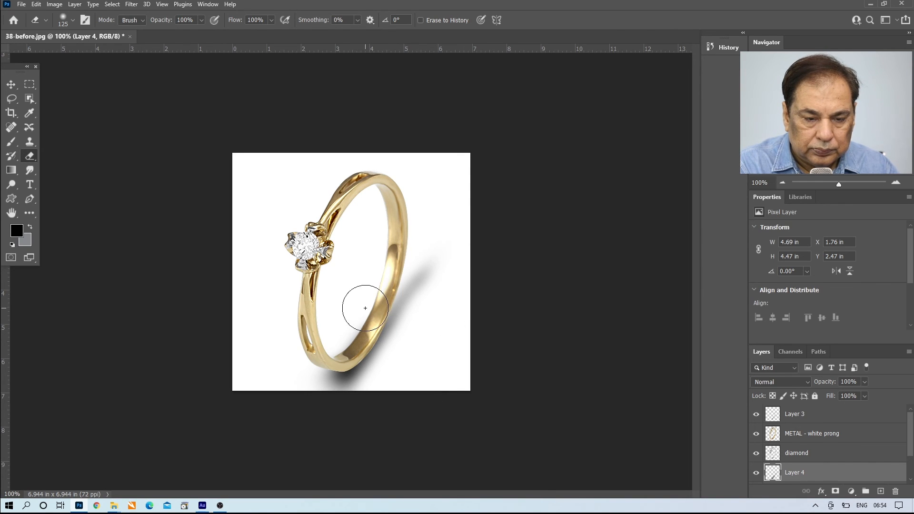
{"action": "left_click_drag", "start_coordinate": [365, 308], "coordinate": [306, 379]}
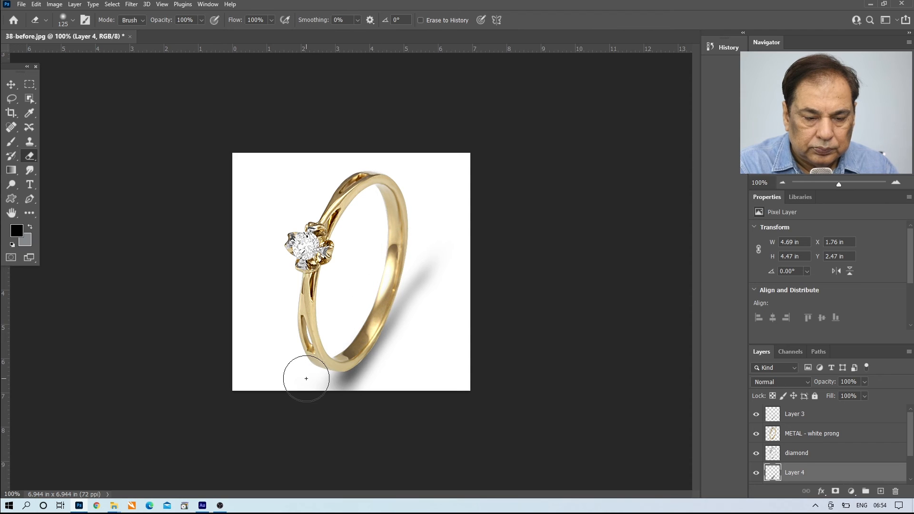
{"action": "left_click_drag", "start_coordinate": [306, 379], "coordinate": [407, 360]}
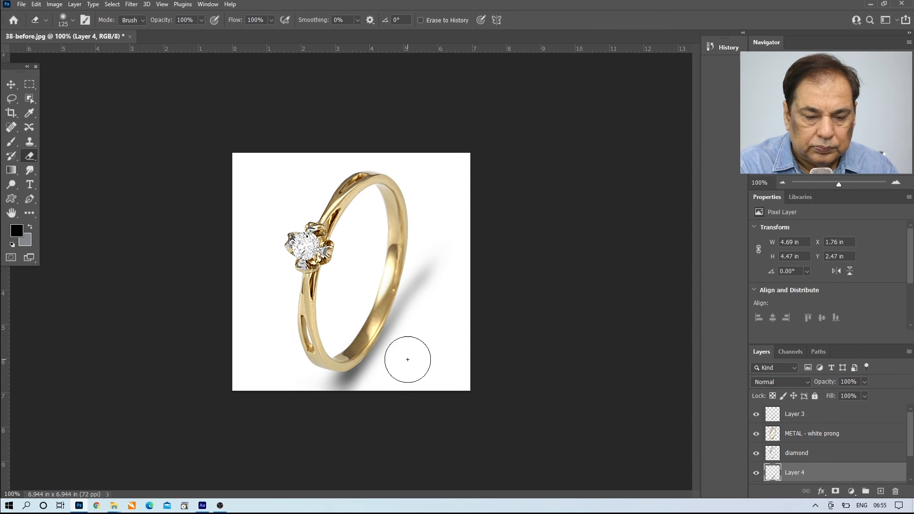
{"action": "left_click_drag", "start_coordinate": [407, 360], "coordinate": [391, 308]}
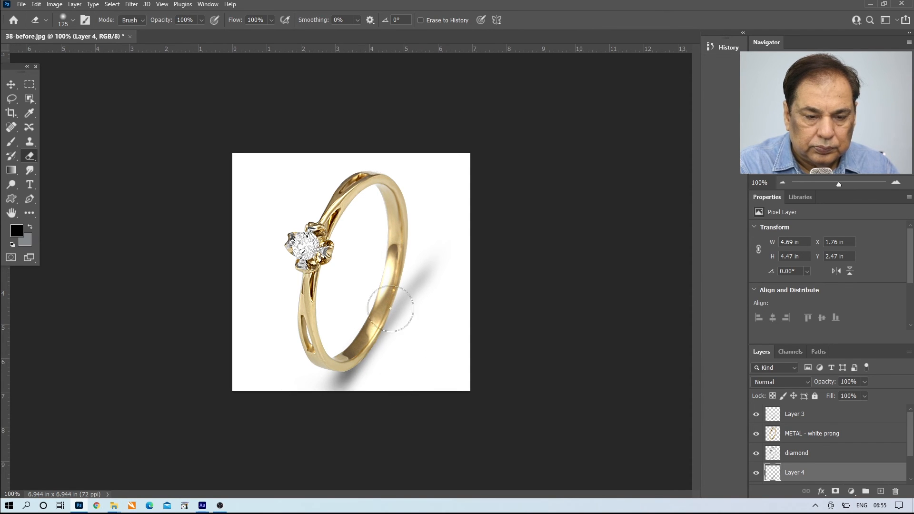
{"action": "left_click_drag", "start_coordinate": [389, 308], "coordinate": [444, 288]}
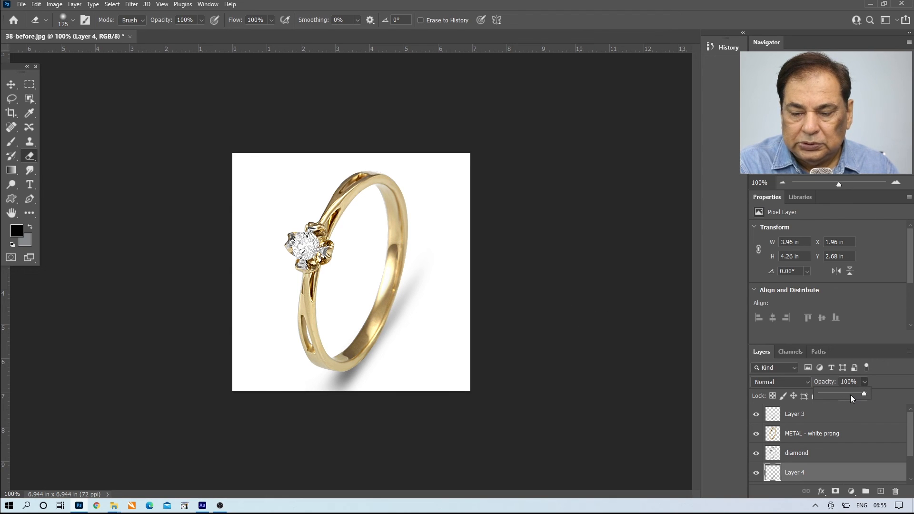
{"action": "left_click_drag", "start_coordinate": [864, 394], "coordinate": [851, 394]}
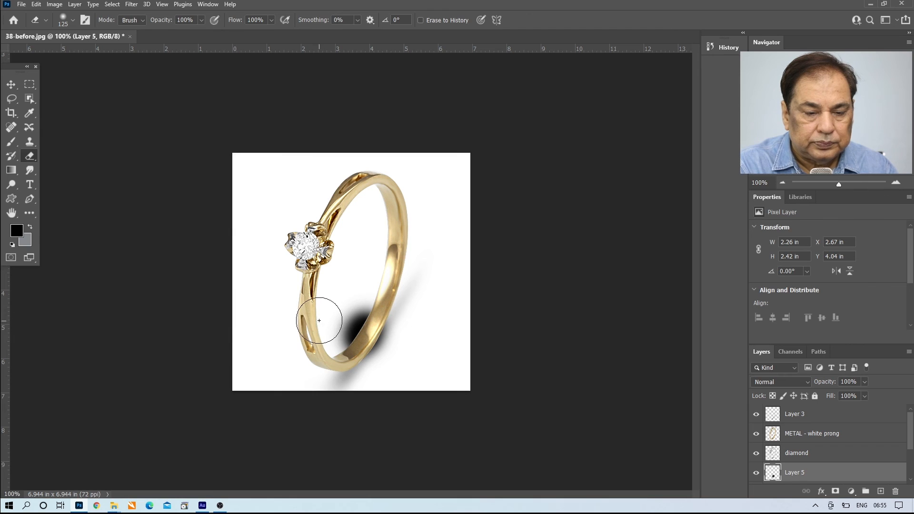
{"action": "left_click_drag", "start_coordinate": [319, 321], "coordinate": [388, 379]}
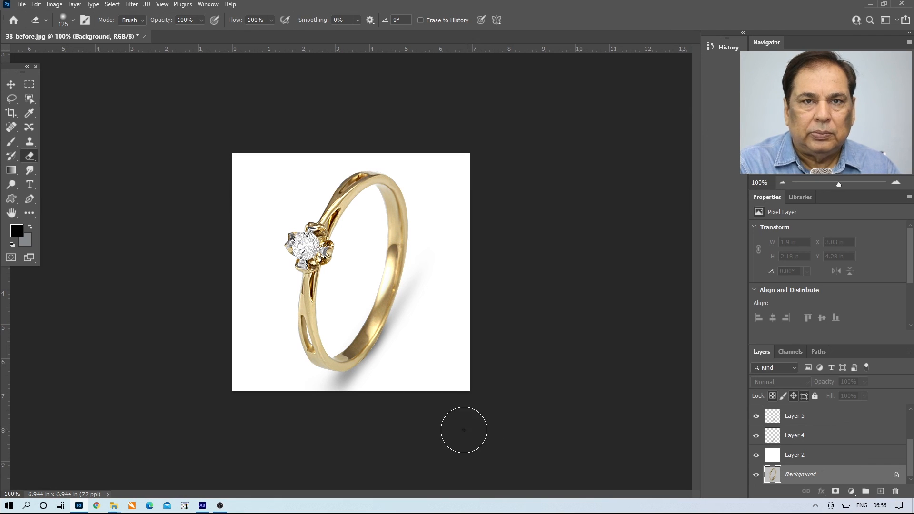
Double the canvas width anchored right and convert Background into Layer 0.
{"action": "left_click", "coordinate": [54, 4]}
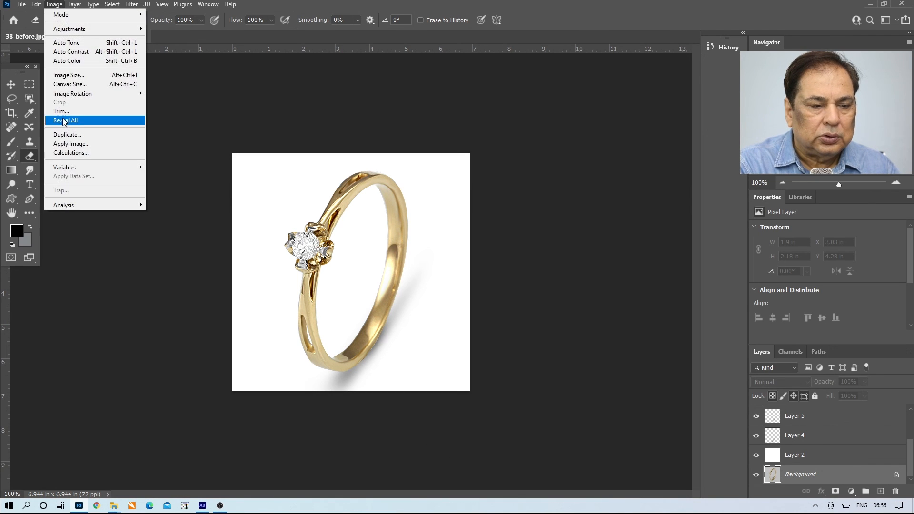
{"action": "left_click", "coordinate": [69, 83]}
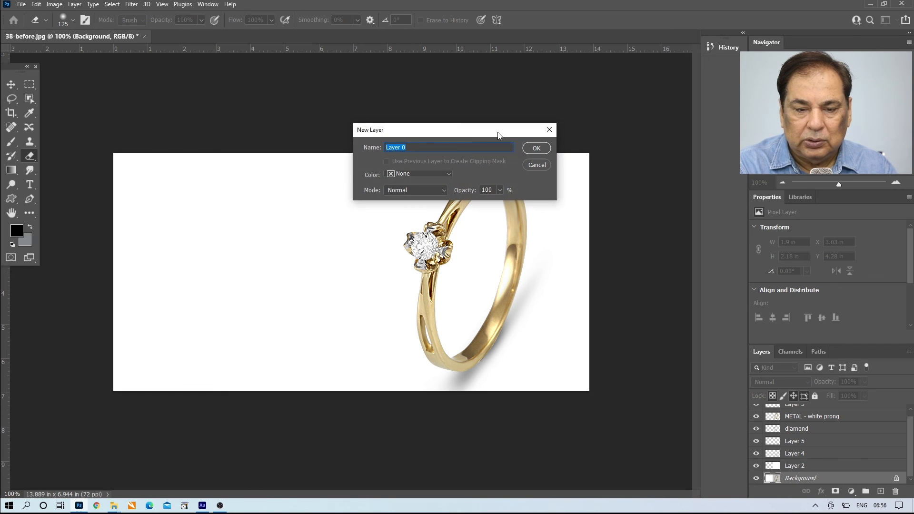
{"action": "left_click", "coordinate": [534, 147]}
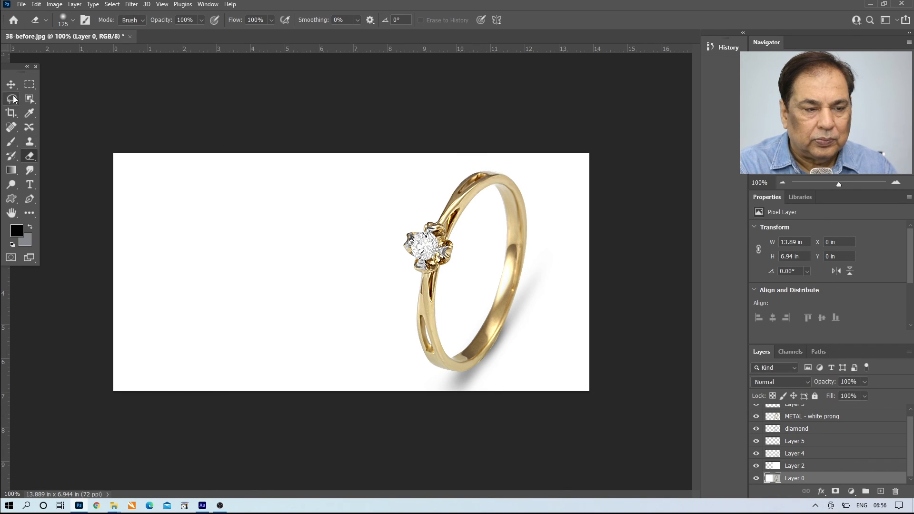